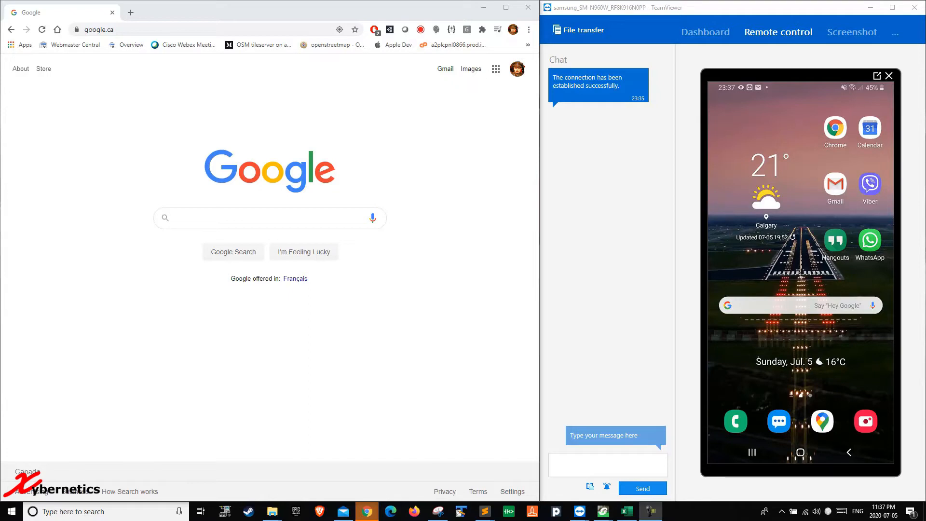
mouse_move(248, 116)
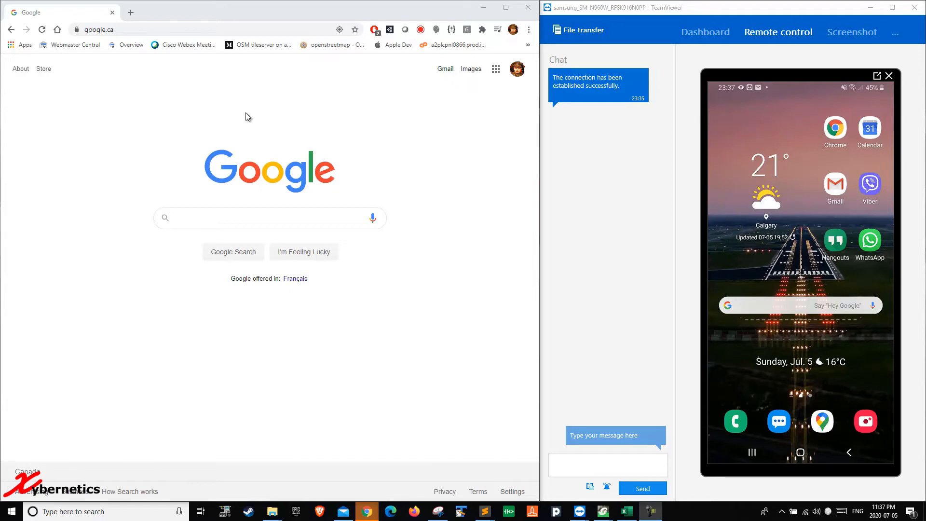
Load the router admin page at 192.168.2.1 in Chrome.
left_click(118, 30)
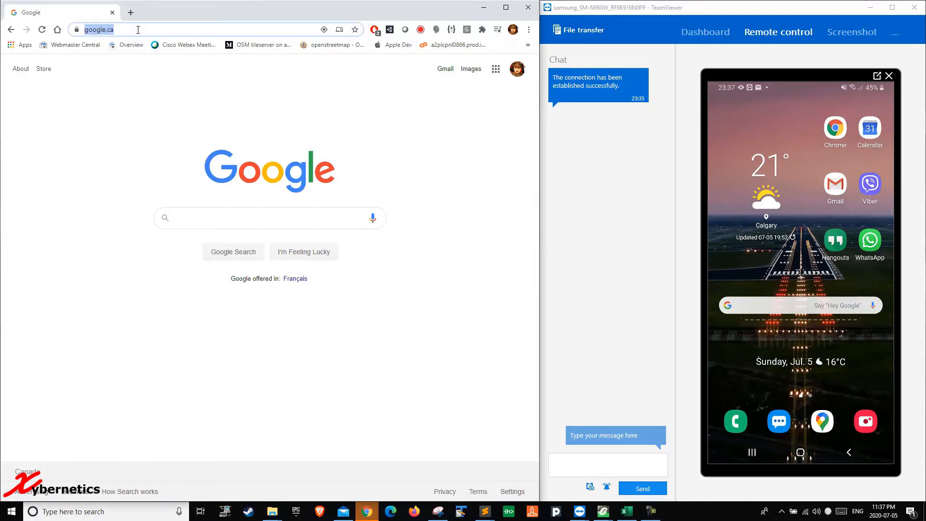
type("192.168.2.1")
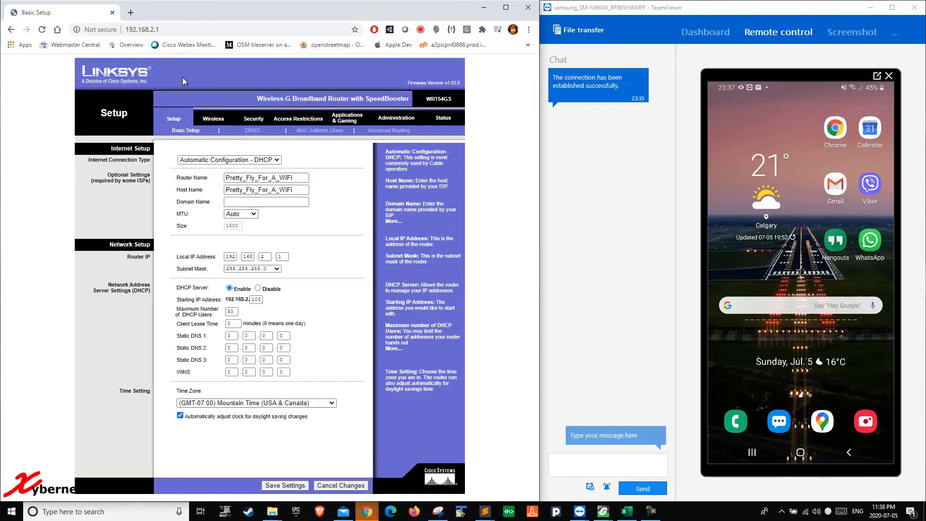
mouse_move(378, 418)
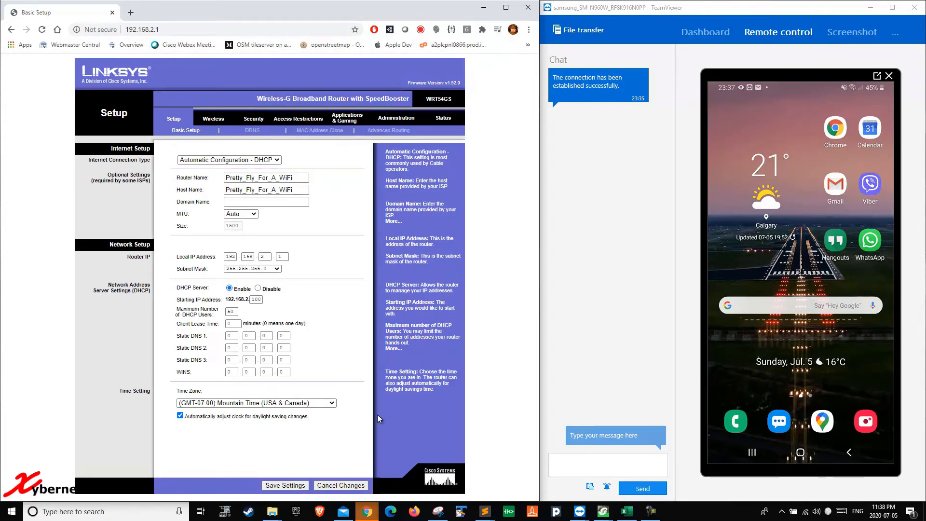
mouse_move(251, 86)
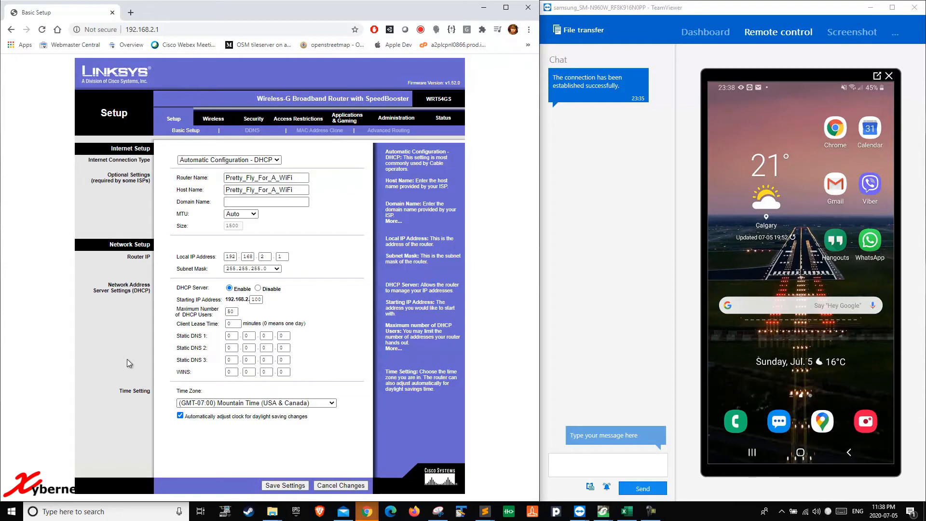
mouse_move(117, 299)
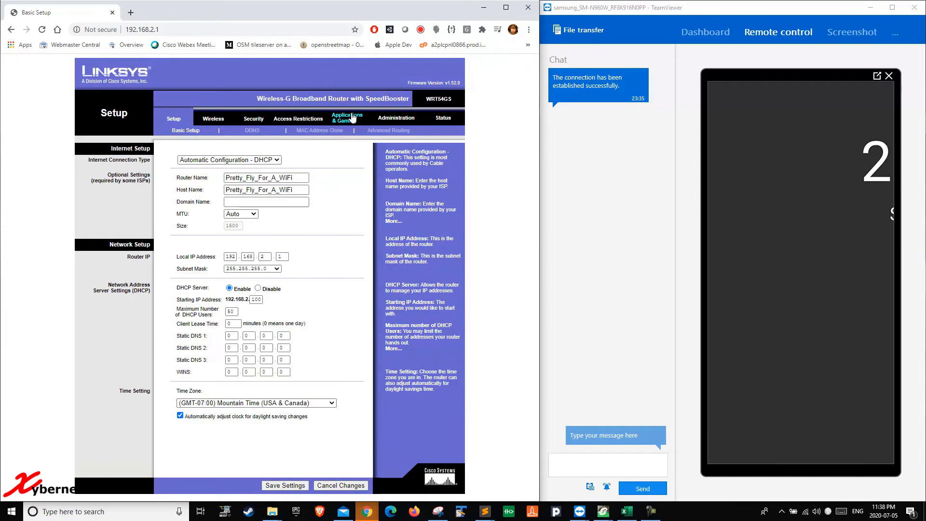
mouse_move(396, 118)
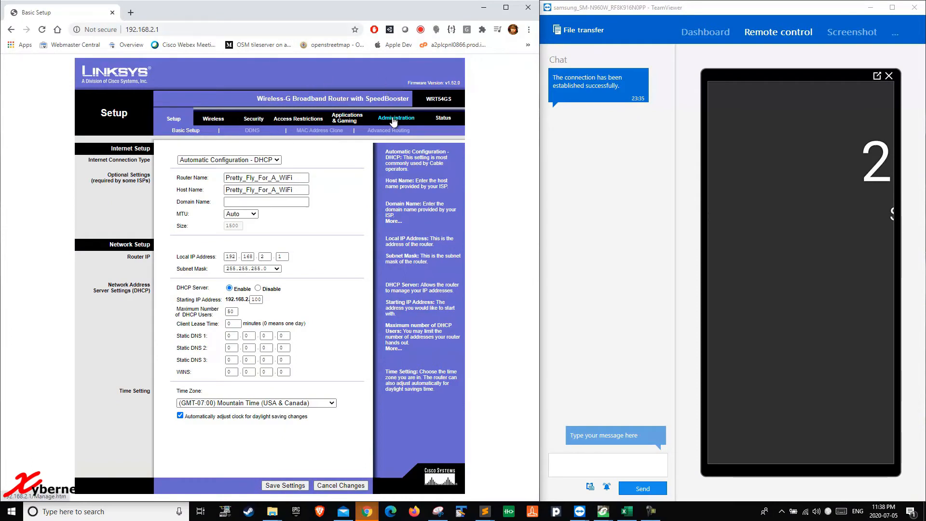
Enable Remote Management on port 8080 under Administration and save the settings.
left_click(396, 118)
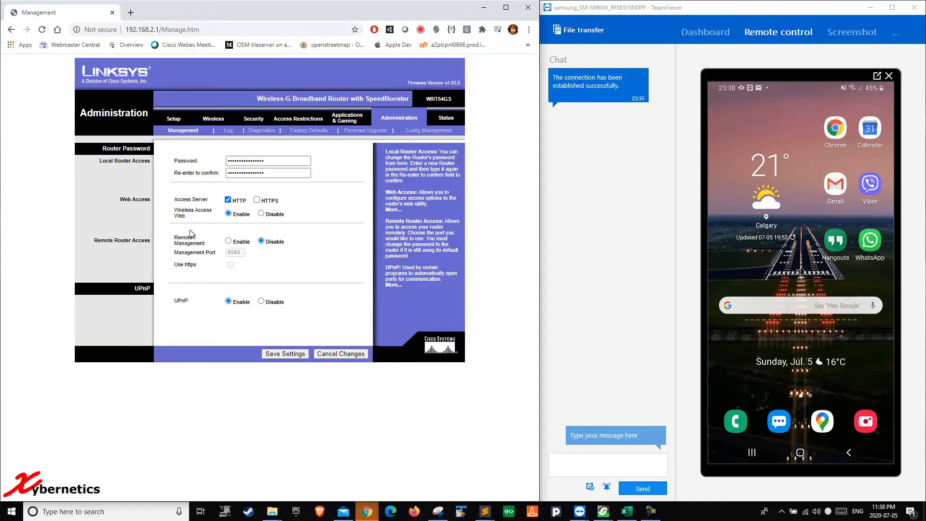
double_click(189, 239)
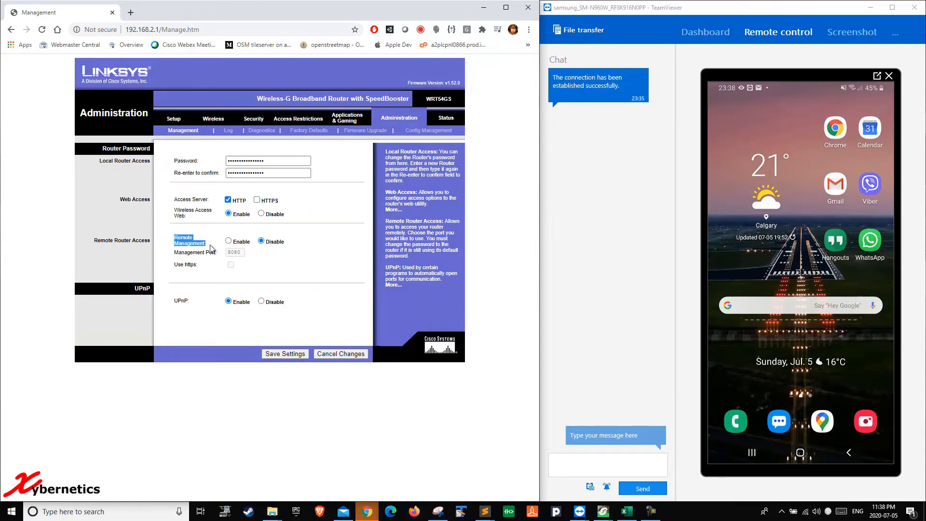
left_click(227, 241)
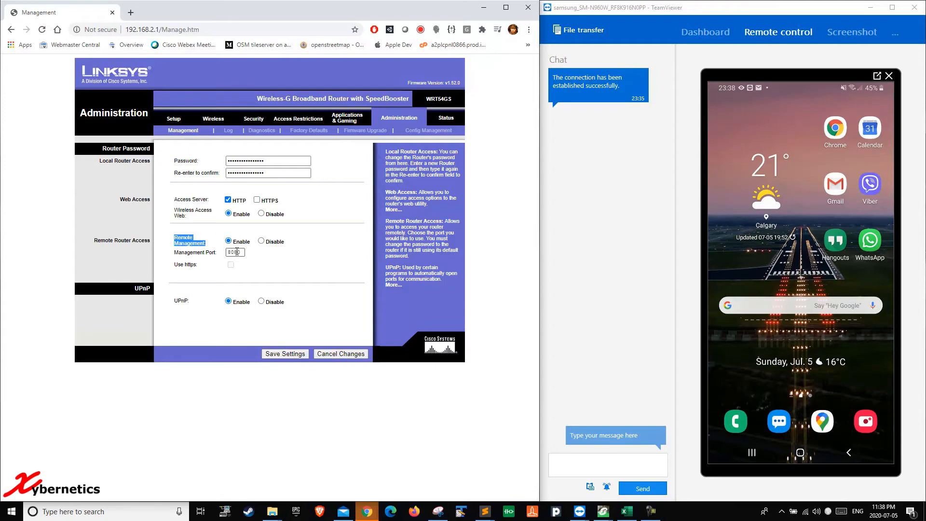
triple_click(235, 251)
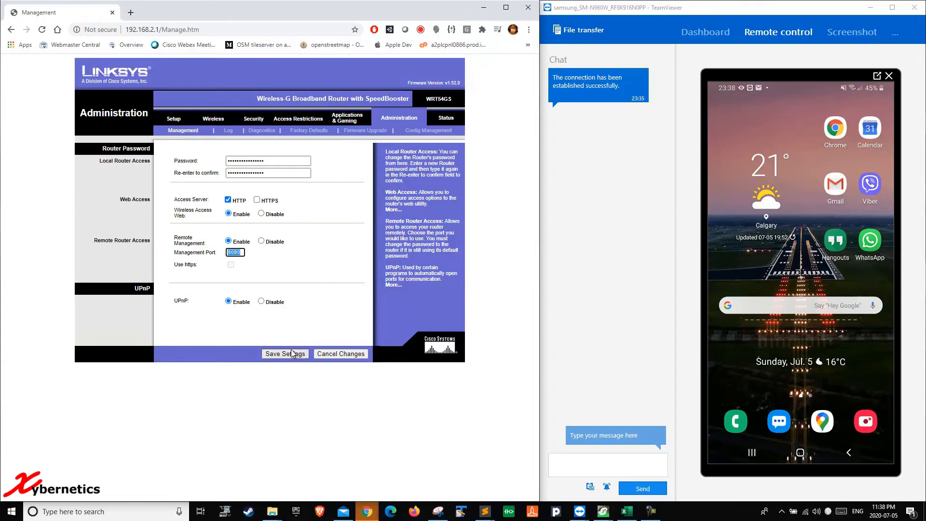
left_click(284, 353)
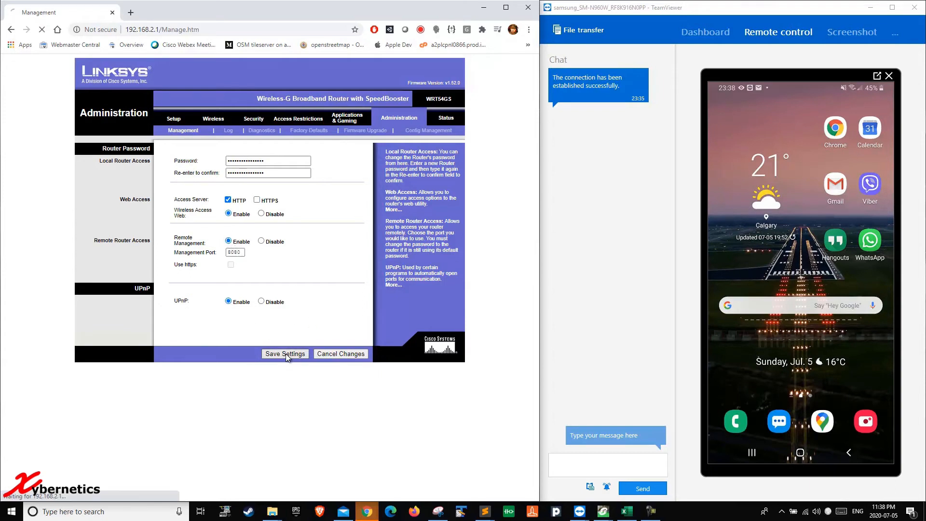
left_click(284, 354)
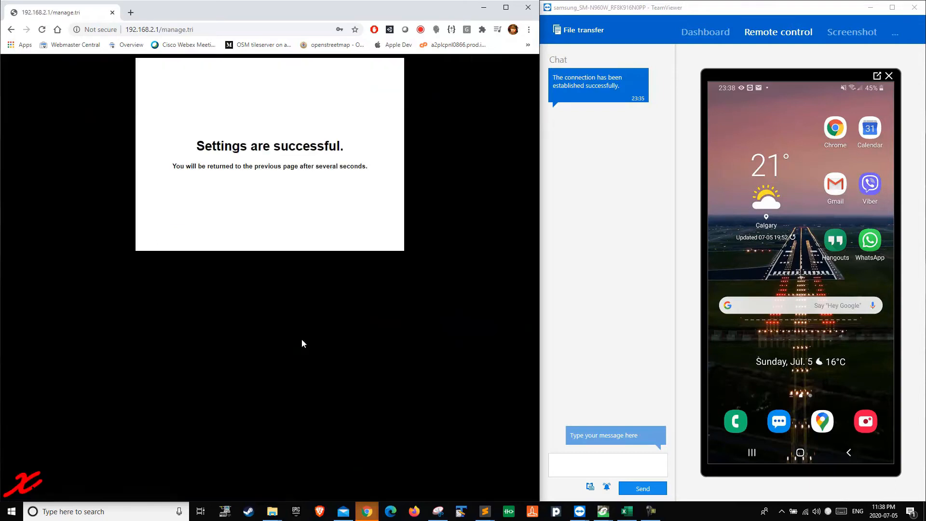
mouse_move(463, 262)
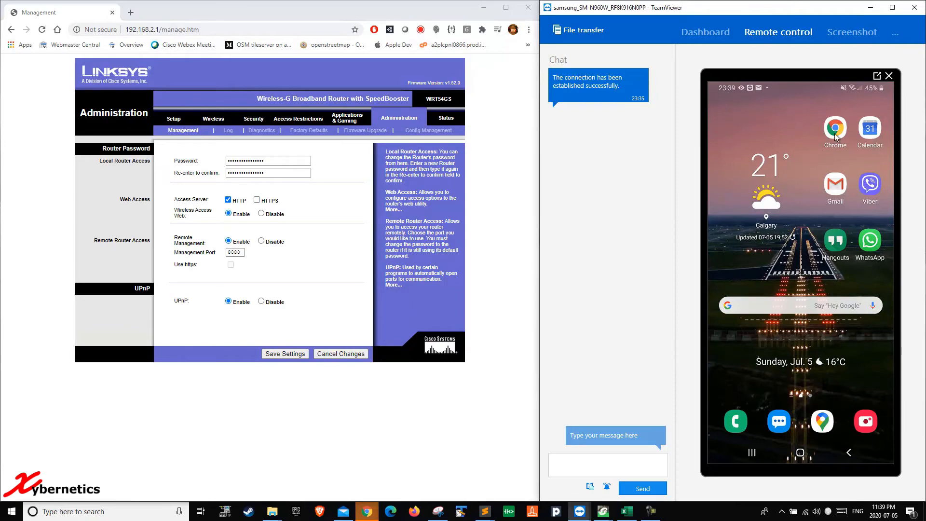
mouse_move(809, 94)
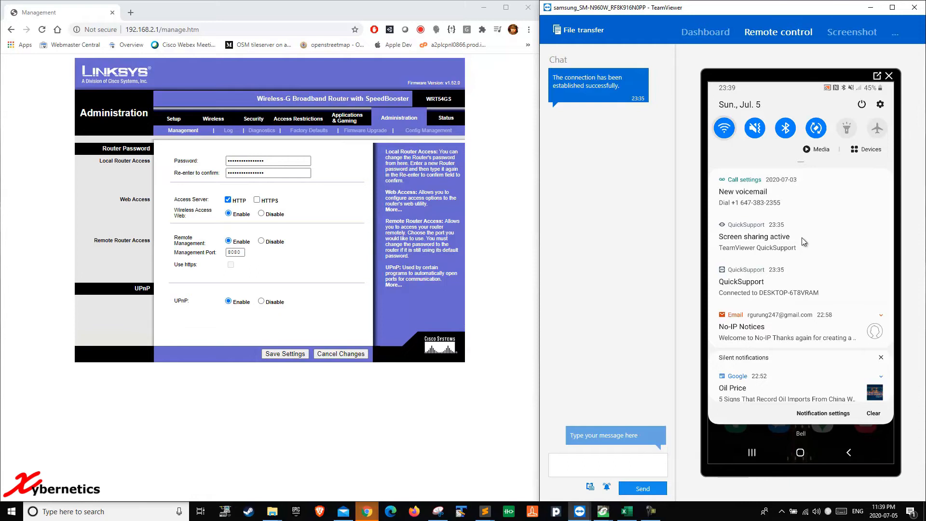
Launch Chrome on the remote phone so Google's home page shows.
left_click(722, 128)
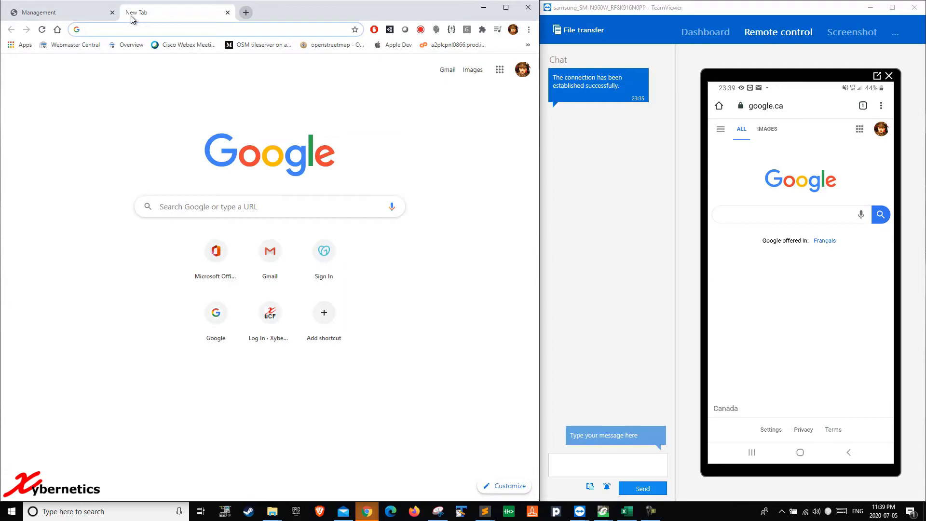
Search Google for 'what is my ip address' to find the public IP 68.146.150.238.
type("what is my ip address")
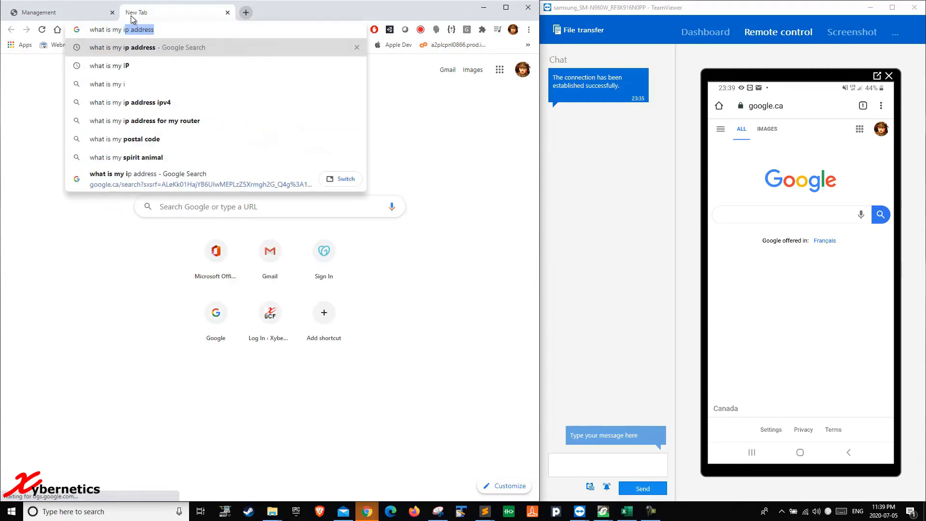
key("Return")
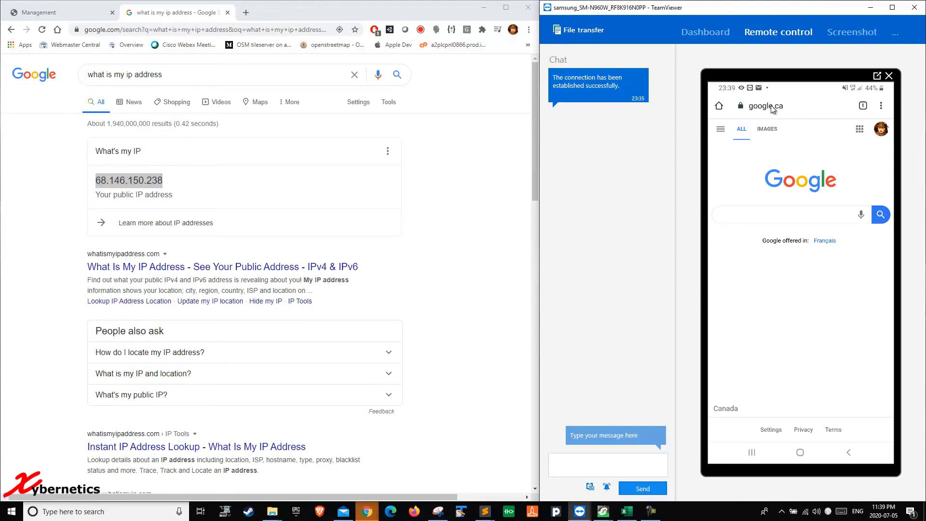
left_click(765, 106)
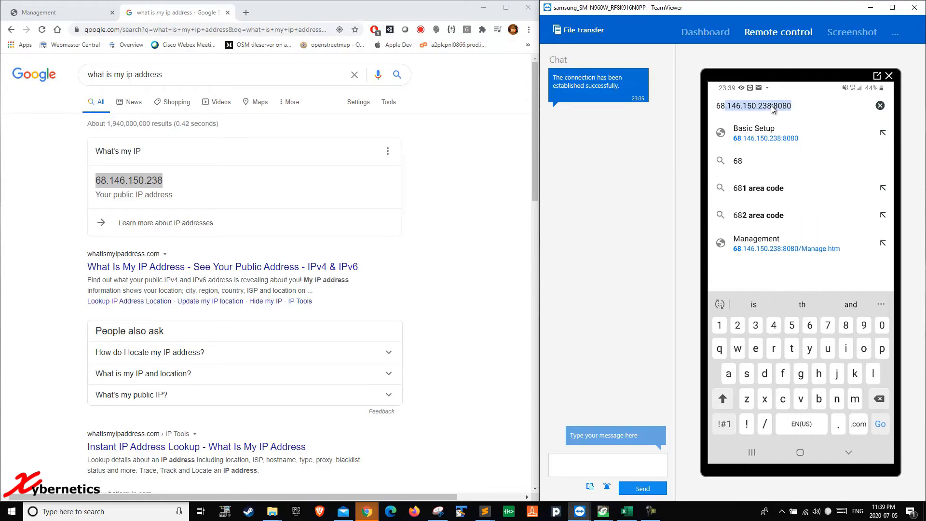
Load the router admin page on the phone via 68.146.150.238:8080, then return to the PC's Management page.
left_click(753, 105)
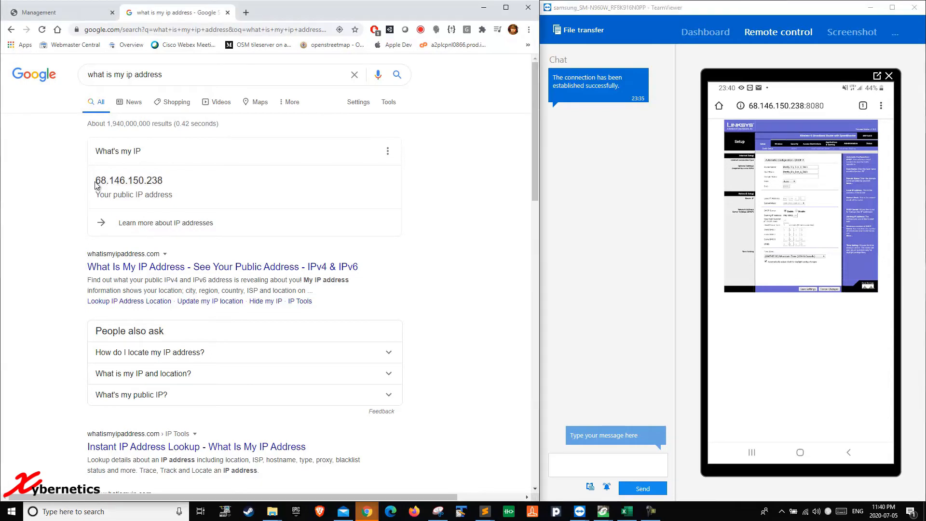
double_click(128, 180)
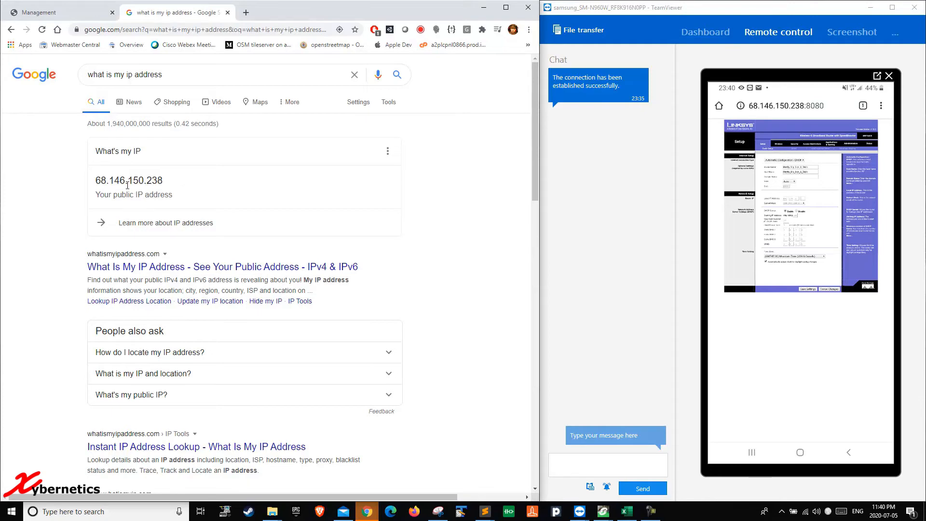
double_click(128, 181)
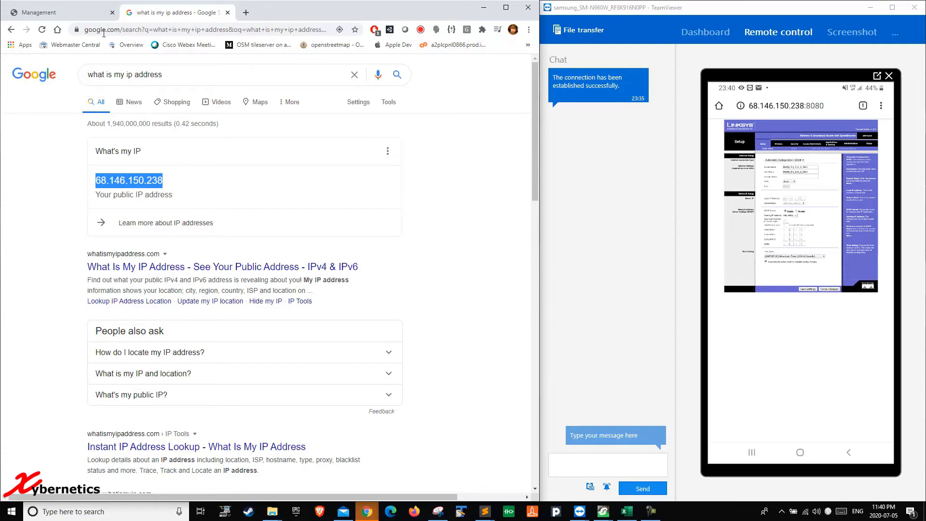
left_click(38, 11)
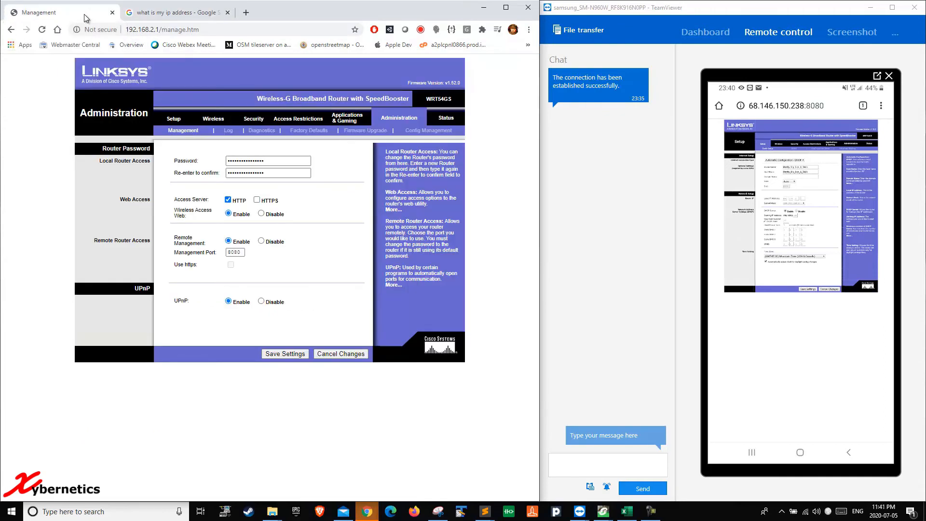
mouse_move(139, 61)
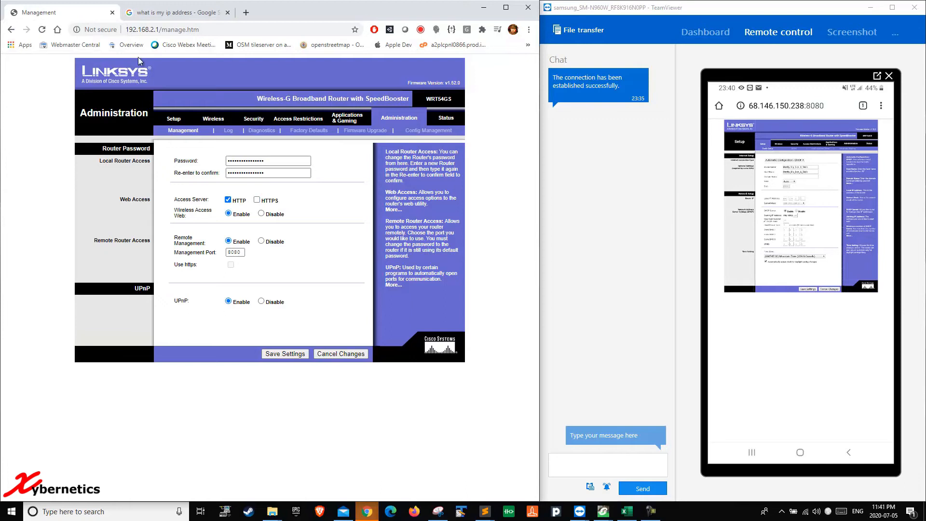
mouse_move(203, 104)
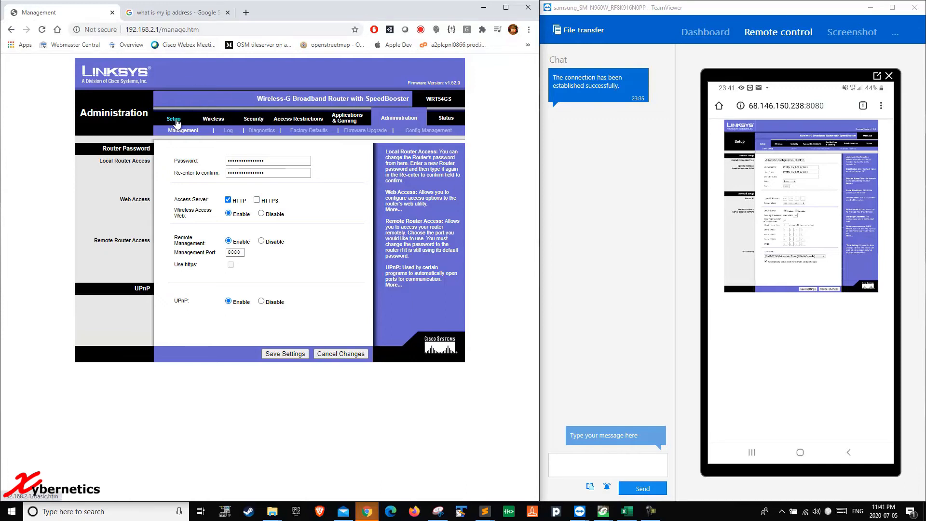
Navigate to the Setup > DDNS page of the router admin.
left_click(174, 118)
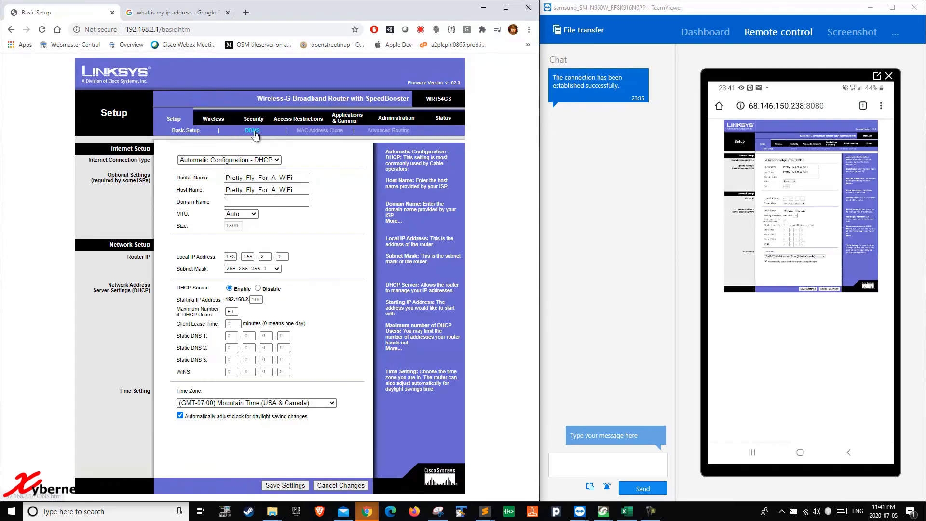
left_click(250, 130)
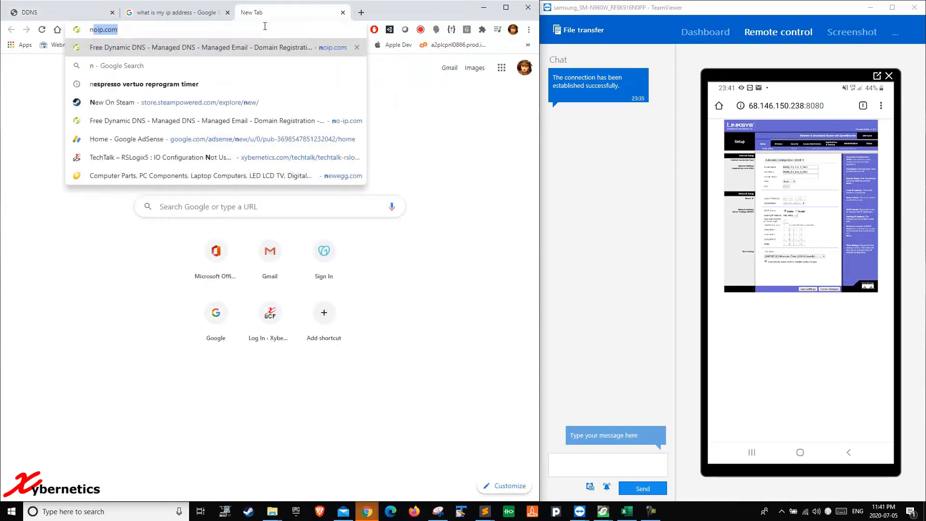
Go to noip.com and log in with the saved account credentials.
left_click(212, 47)
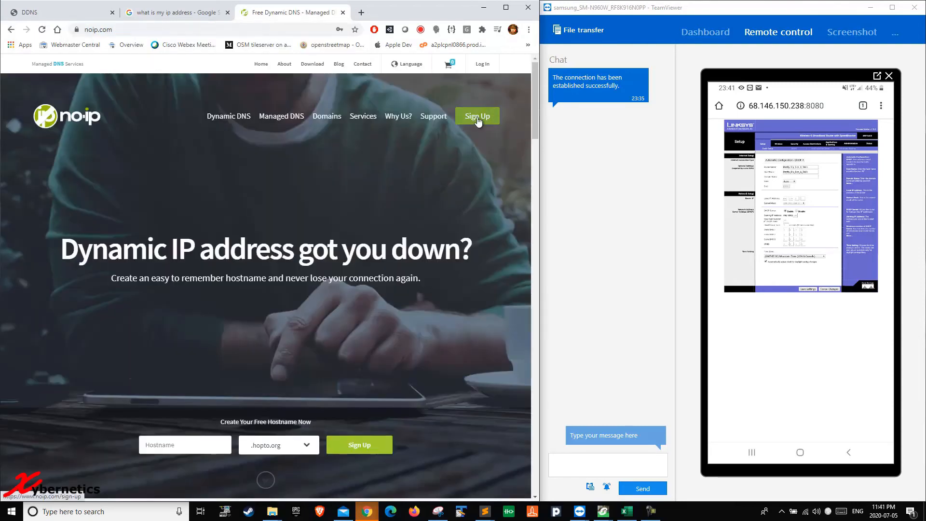
mouse_move(508, 118)
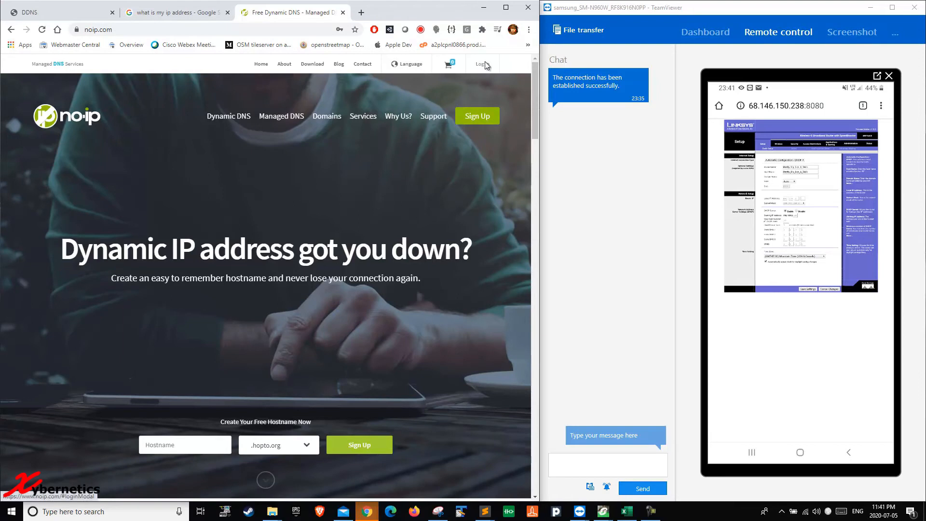
left_click(309, 185)
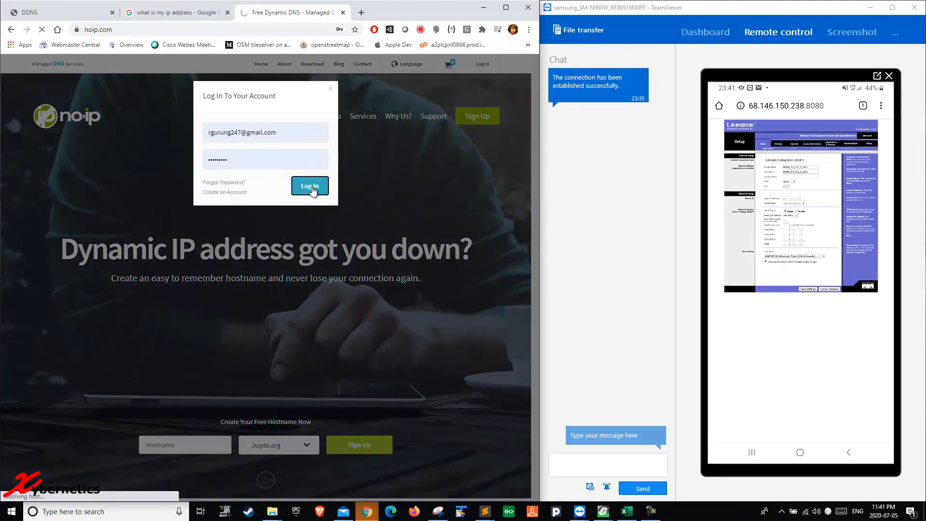
left_click(310, 185)
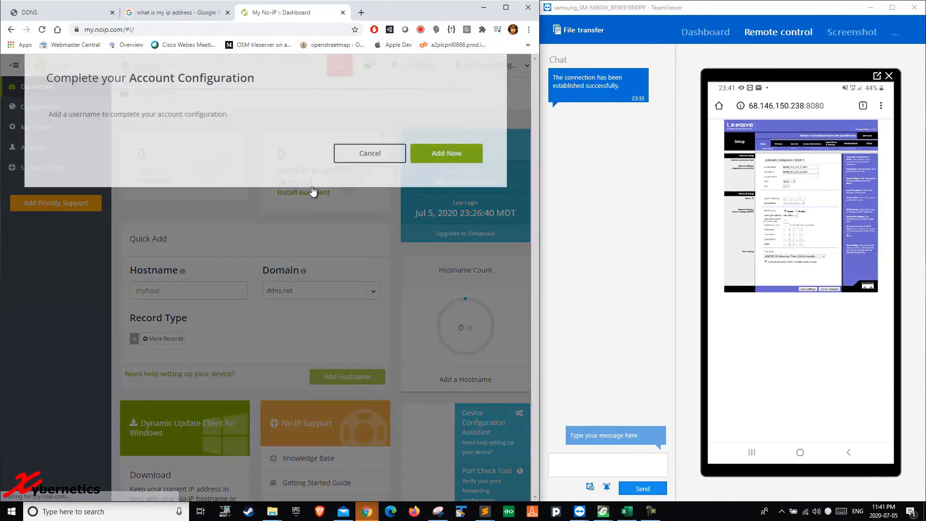
Cancel the account configuration prompt and start Create Hostname under No-IP Hostnames.
left_click(369, 153)
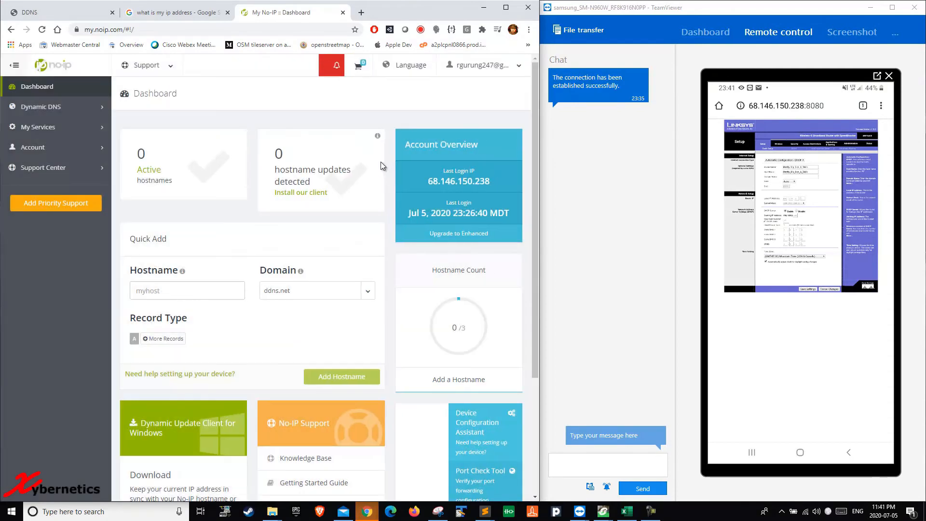
left_click(41, 106)
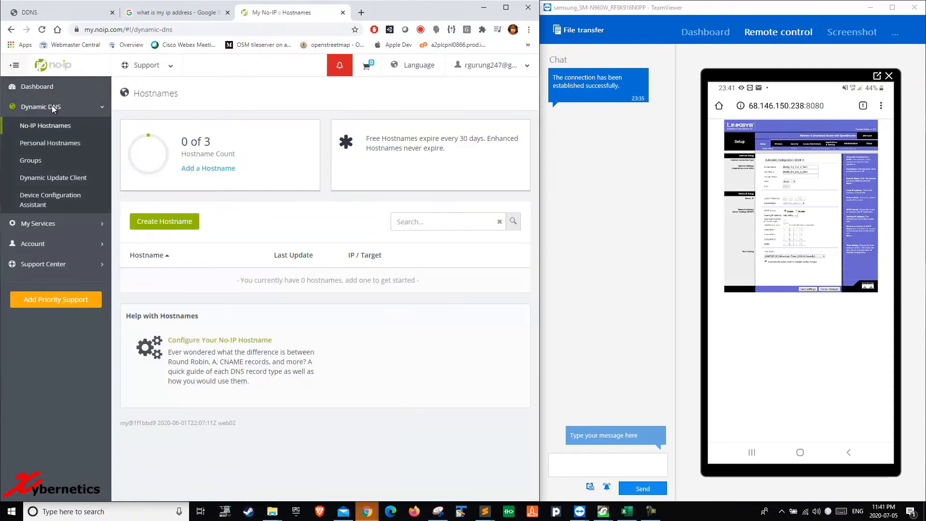
mouse_move(164, 221)
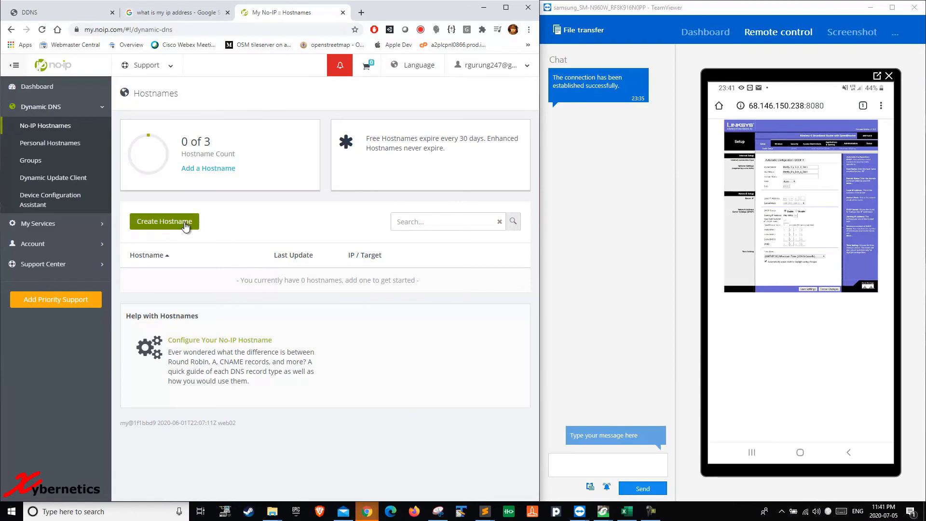
left_click(164, 221)
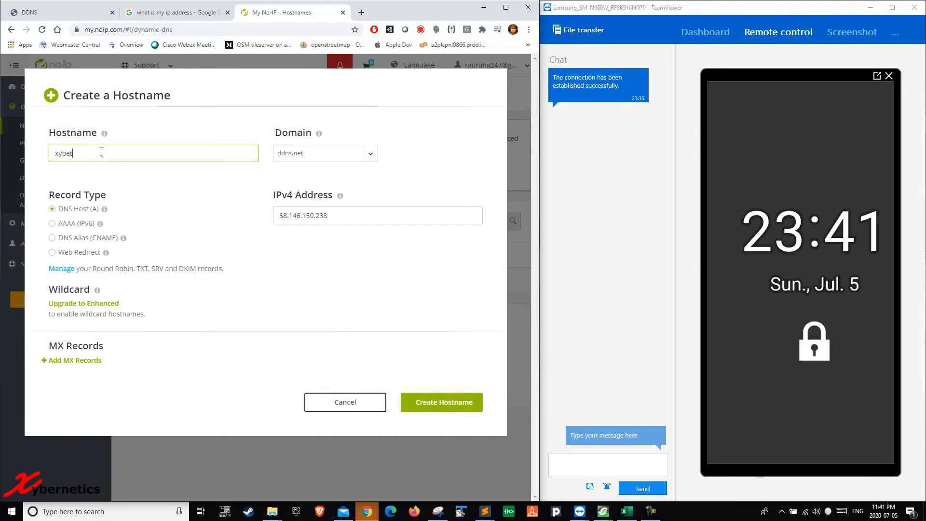
type("2468")
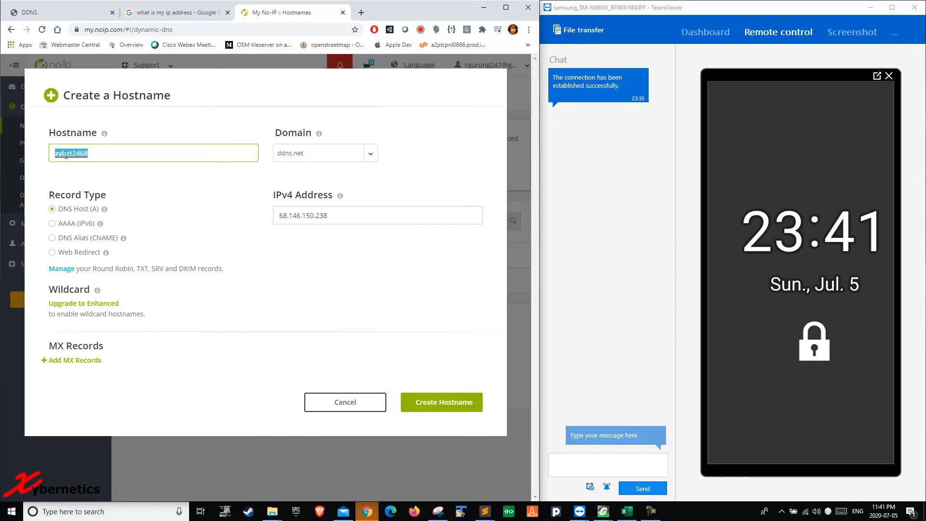
left_click(77, 153)
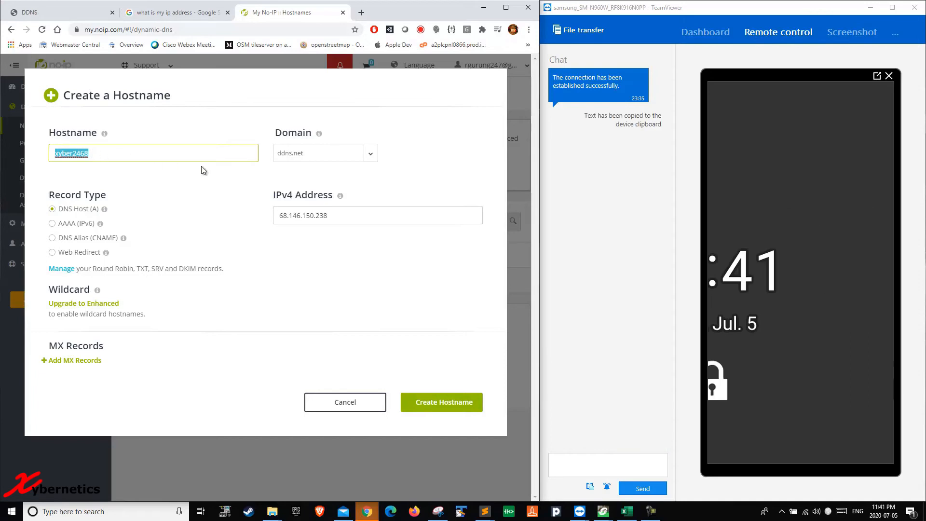
mouse_move(294, 161)
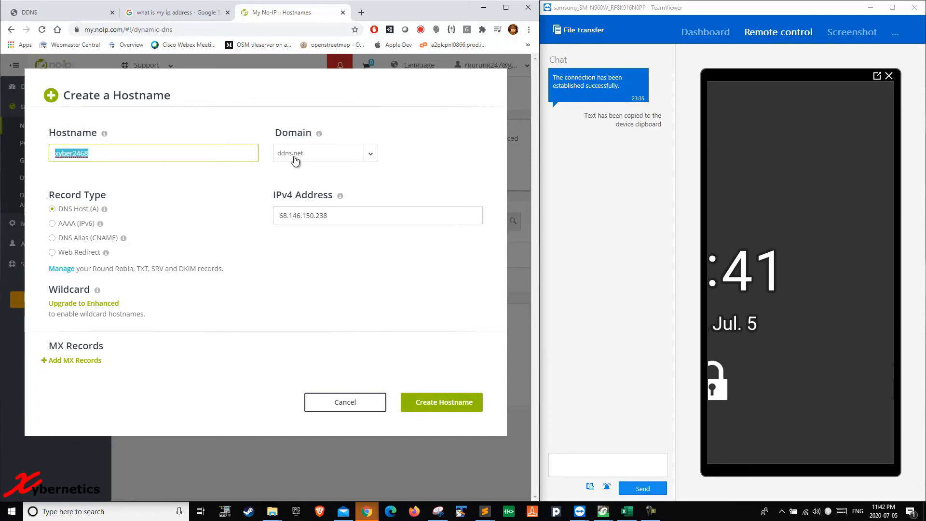
mouse_move(212, 182)
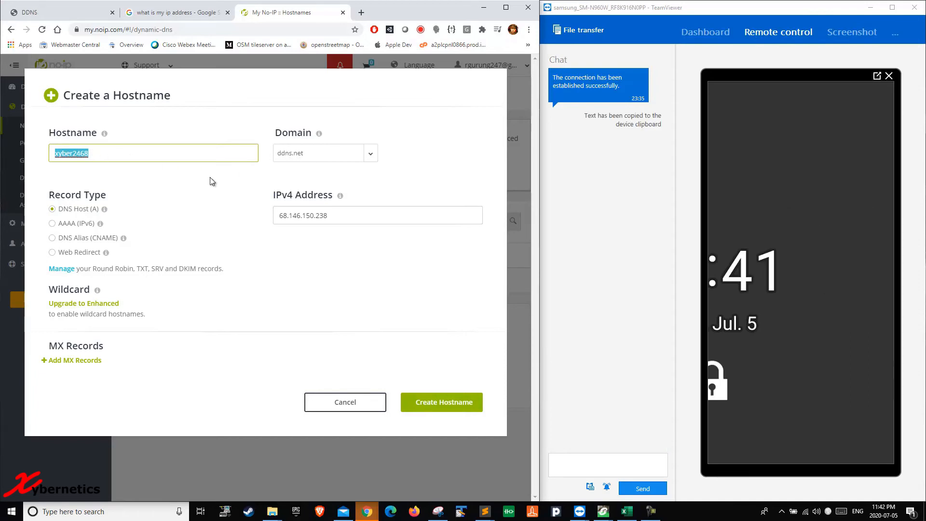
left_click(441, 402)
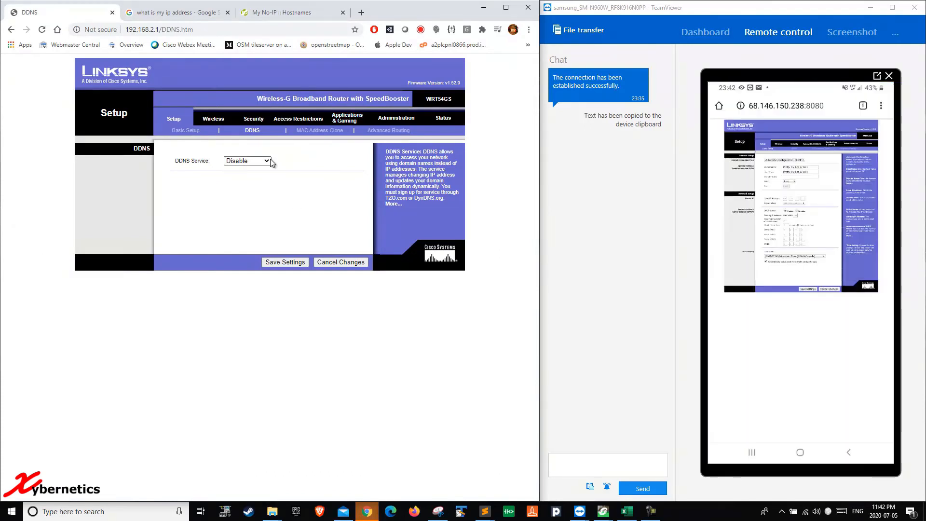
Choose TZO.com as the DDNS service and fill in the saved account email.
left_click(246, 161)
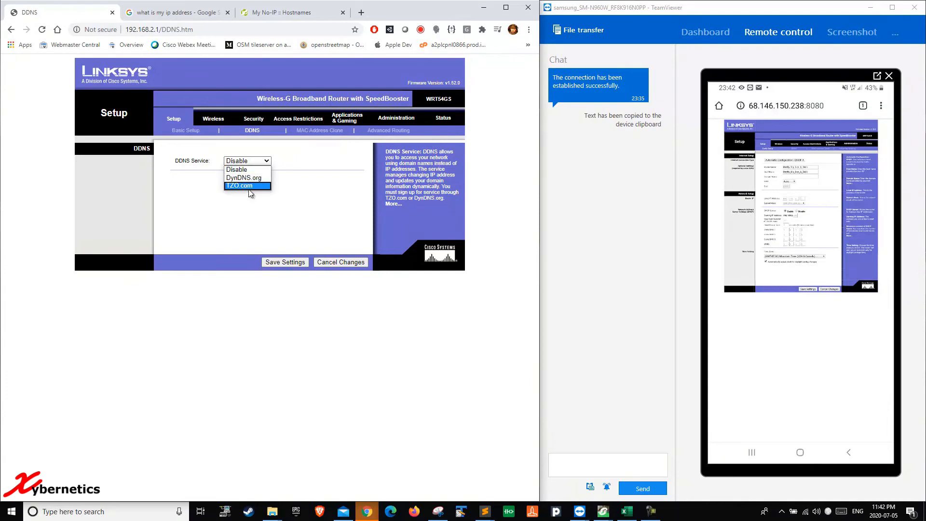
left_click(239, 185)
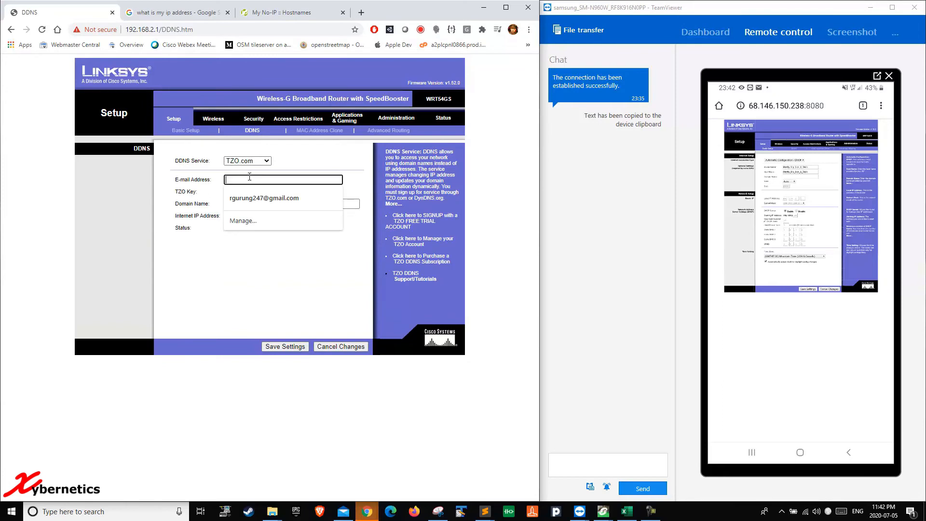
left_click(264, 197)
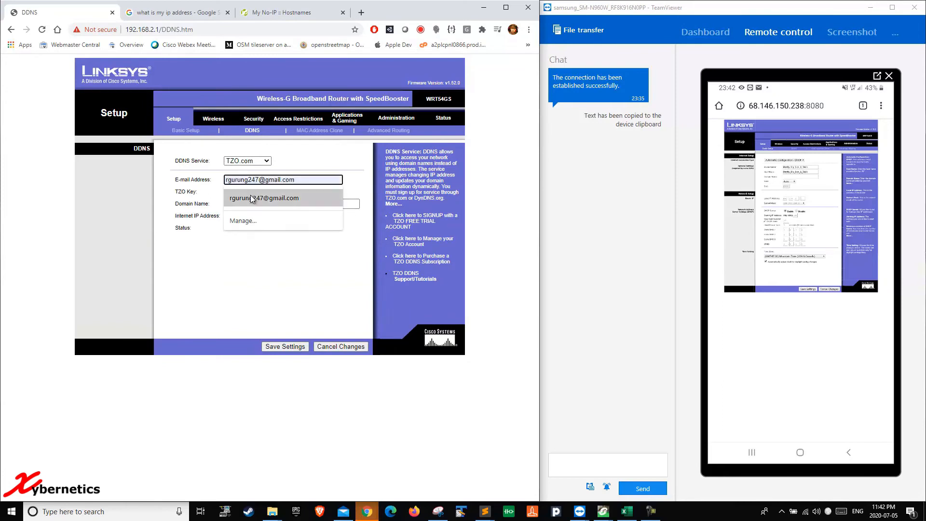
left_click(283, 191)
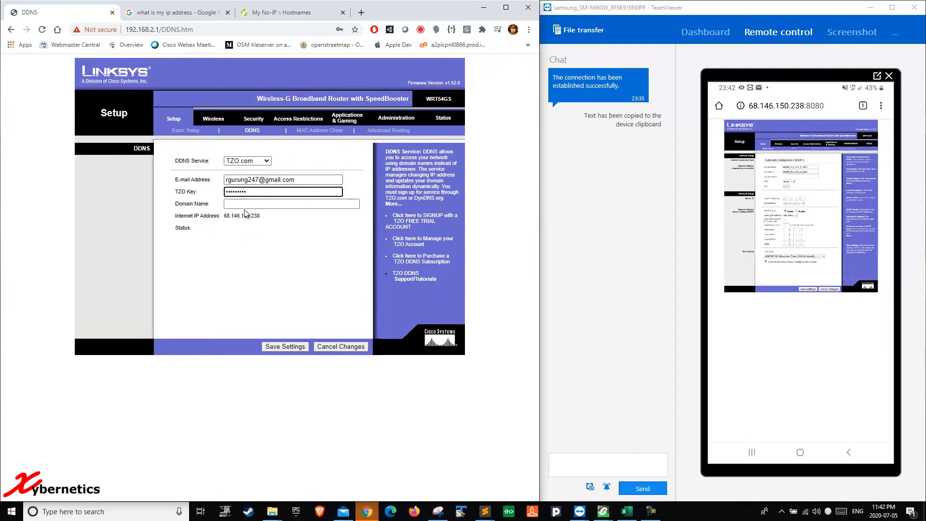
Enter xyber2468 as the DDNS domain name.
left_click(290, 203)
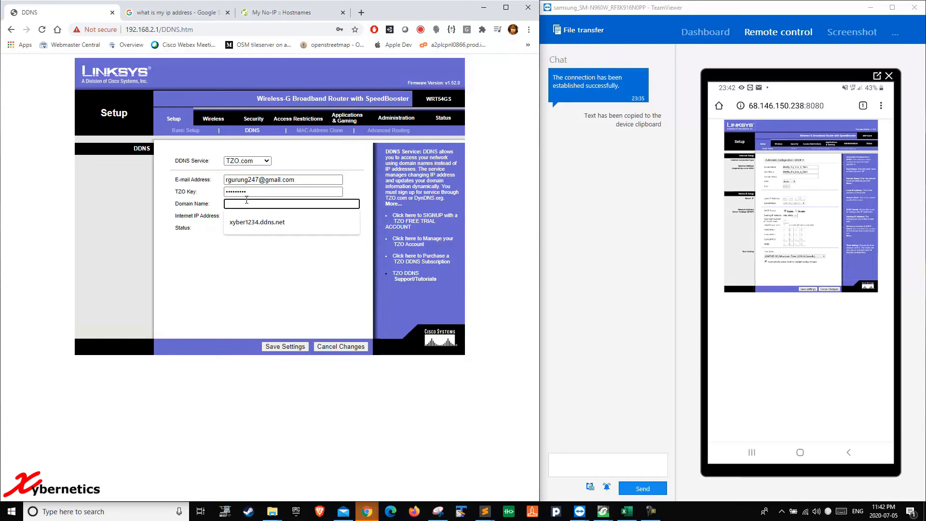
type("xyber2468")
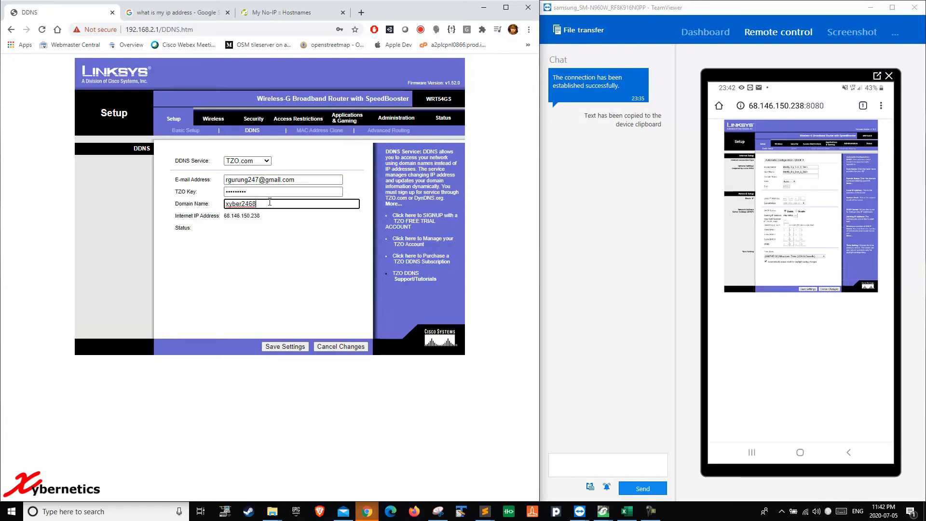
mouse_move(307, 49)
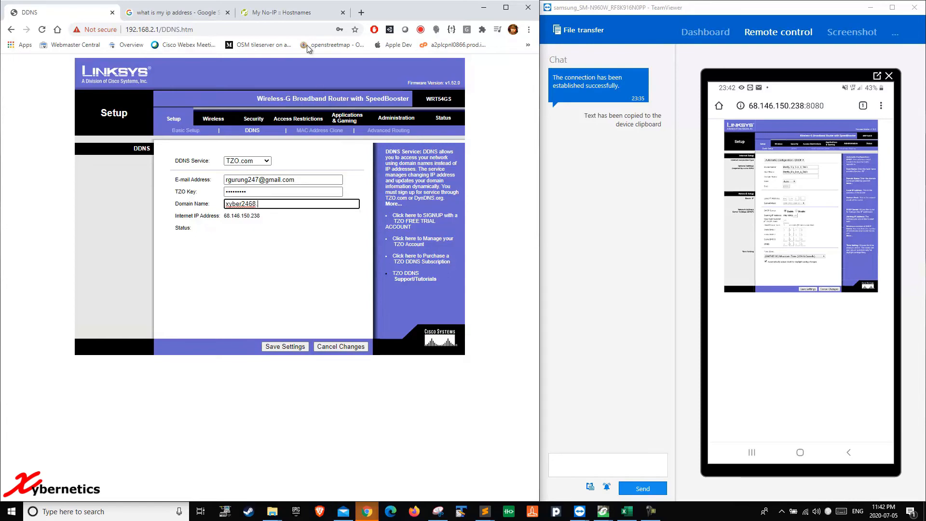
After checking No-IP, extend the Domain Name to xyber2468.ddns.net and save the DDNS settings.
left_click(289, 12)
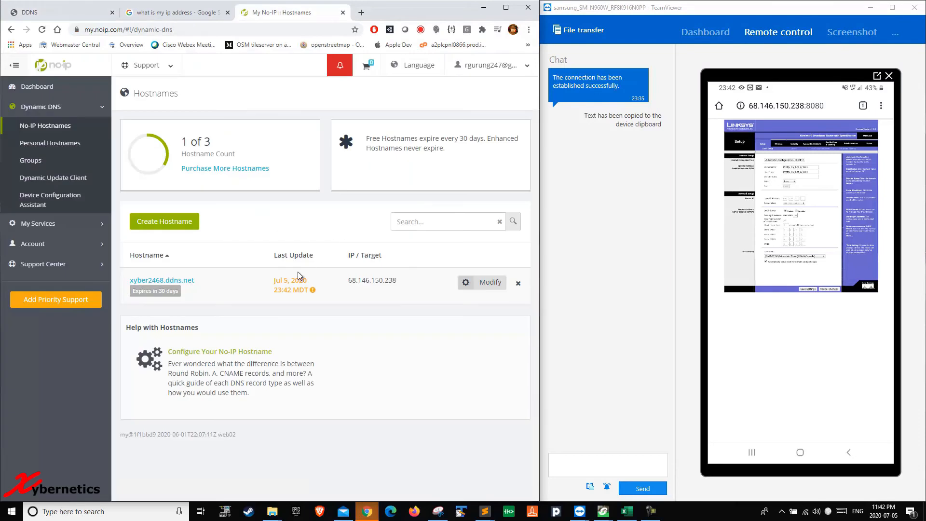
mouse_move(159, 22)
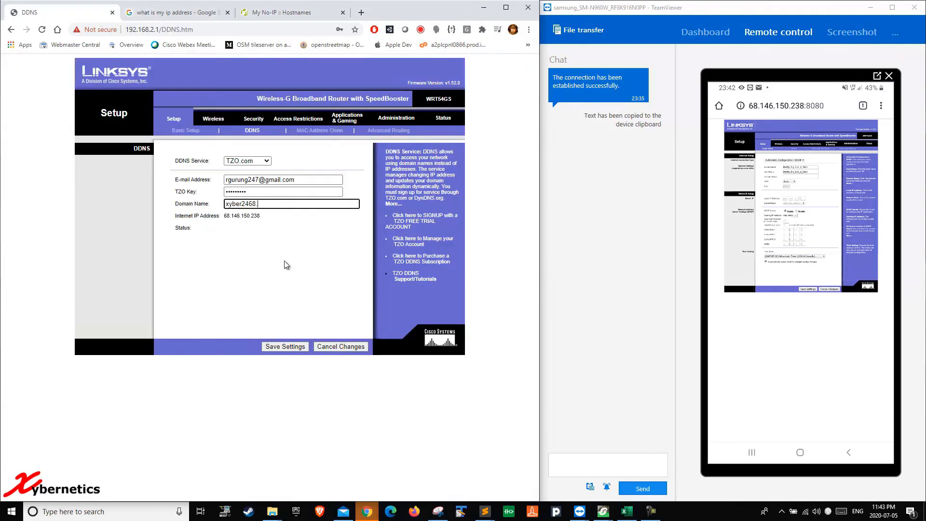
type(".ddns.")
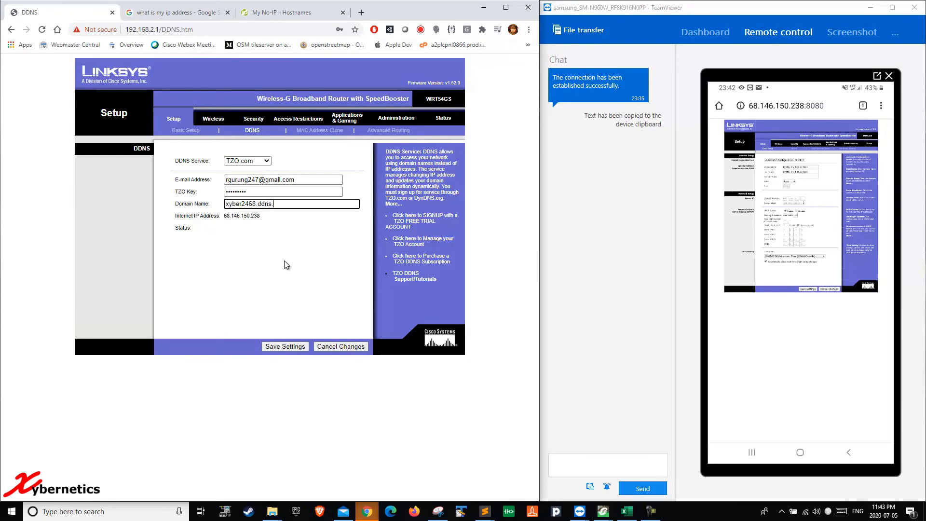
type("n")
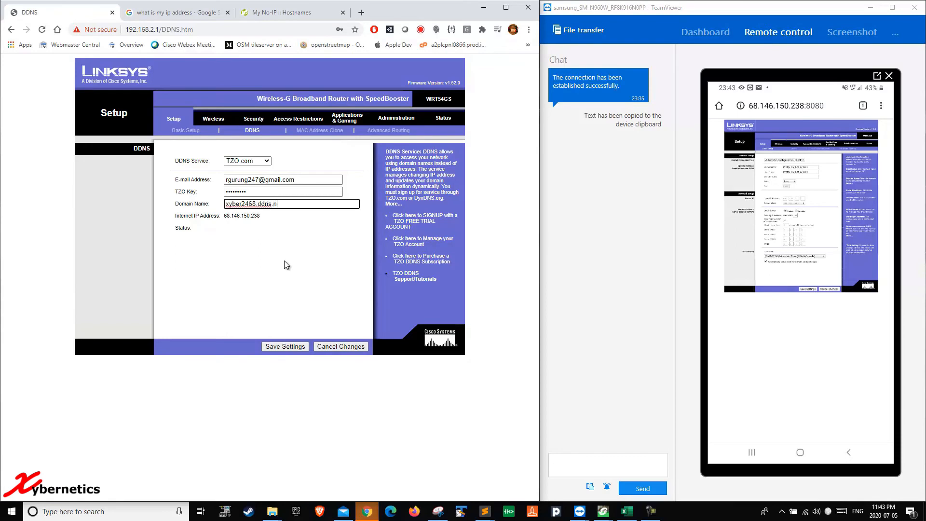
type("et")
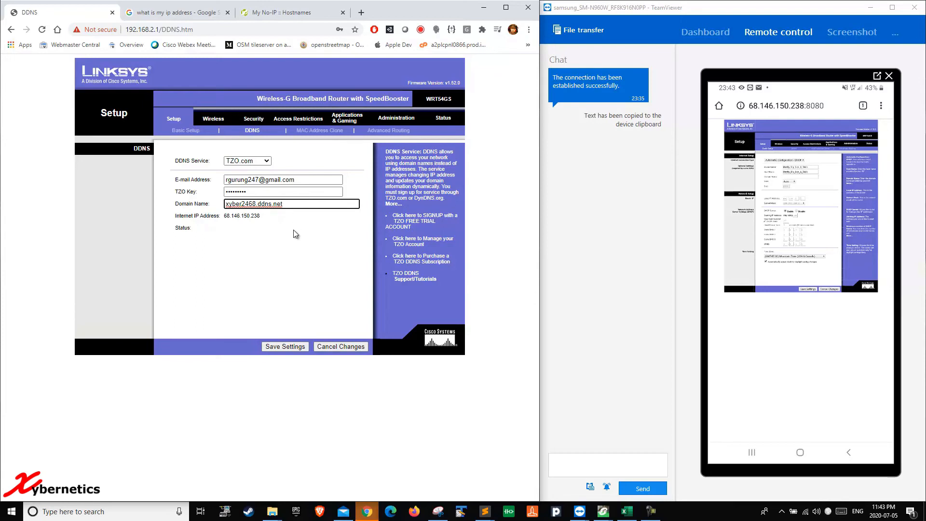
left_click(286, 346)
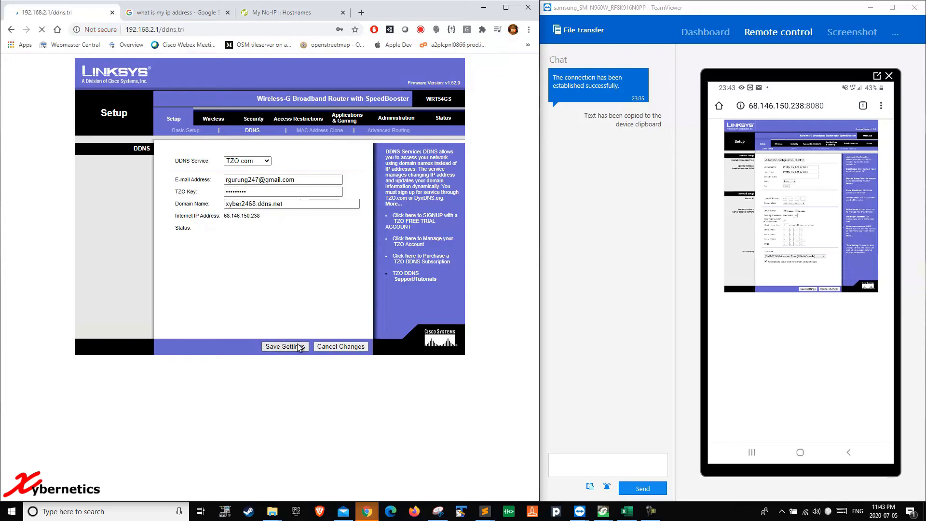
Save the TZO DDNS settings and let the router confirm success.
left_click(284, 346)
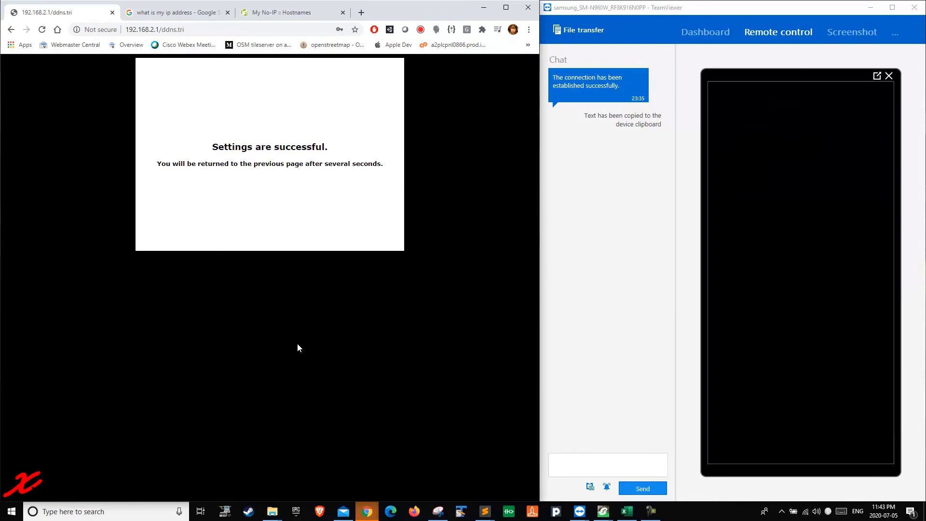
mouse_move(299, 341)
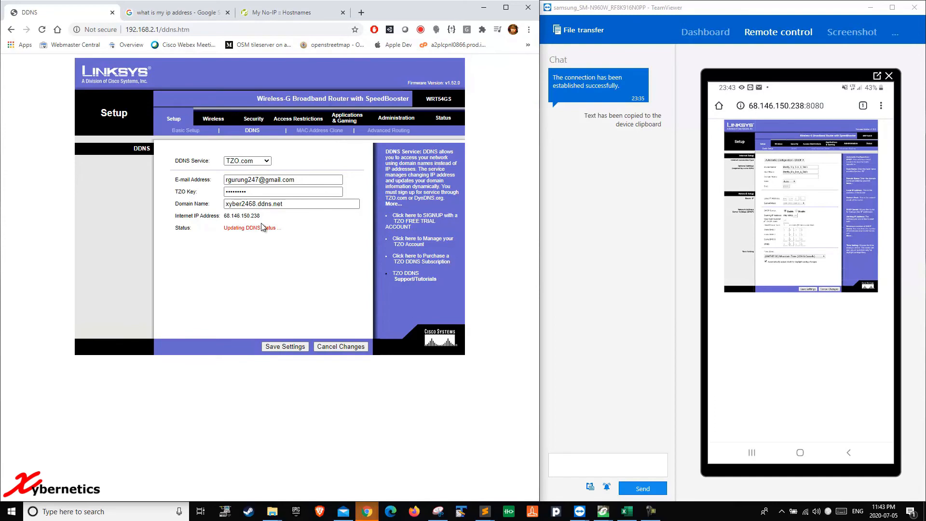
Bring up Chrome on the remote phone and focus its address bar.
left_click(785, 106)
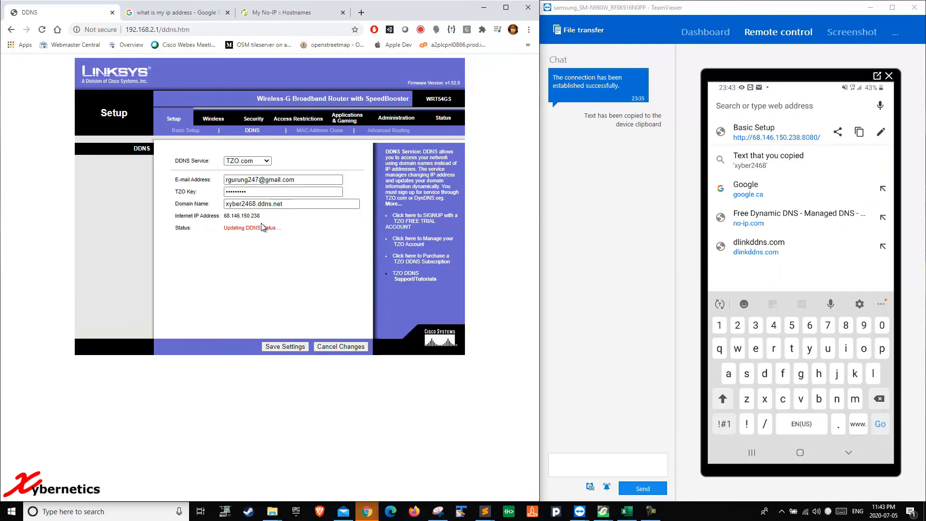
left_click(747, 193)
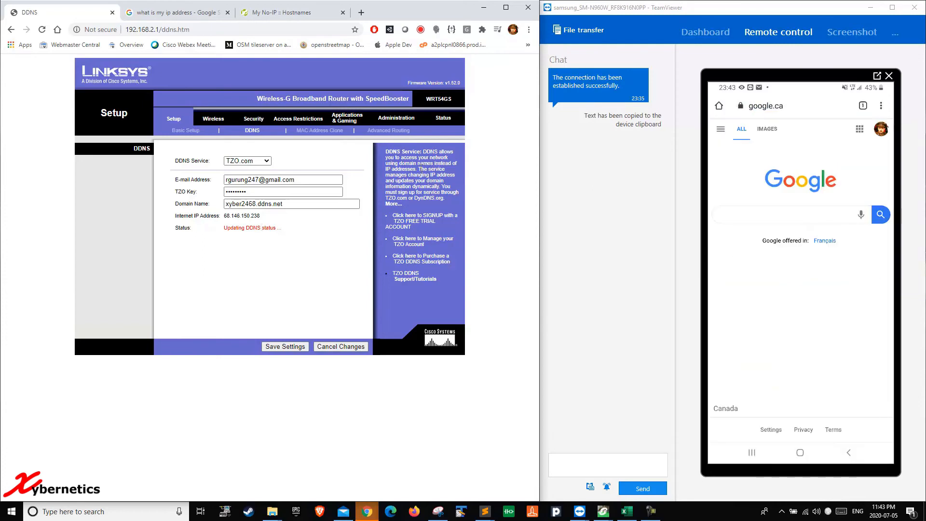
mouse_move(841, 95)
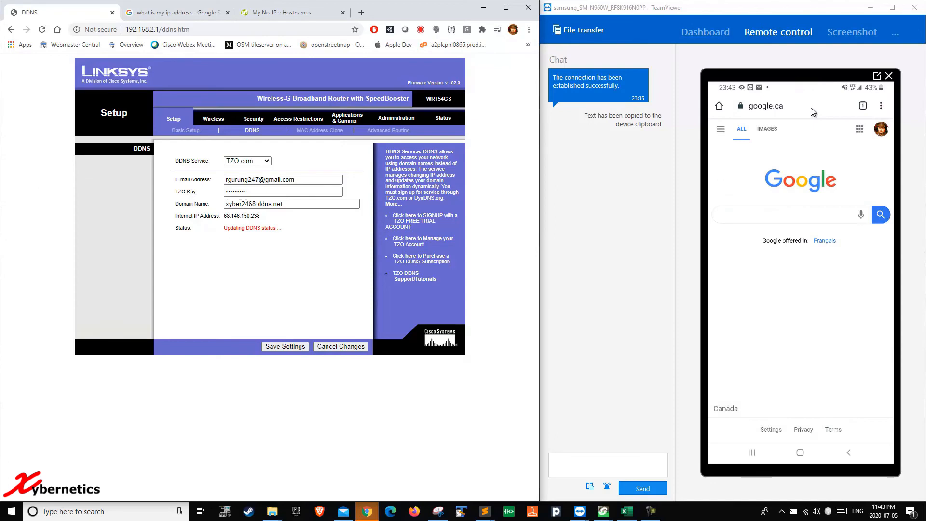
left_click(764, 106)
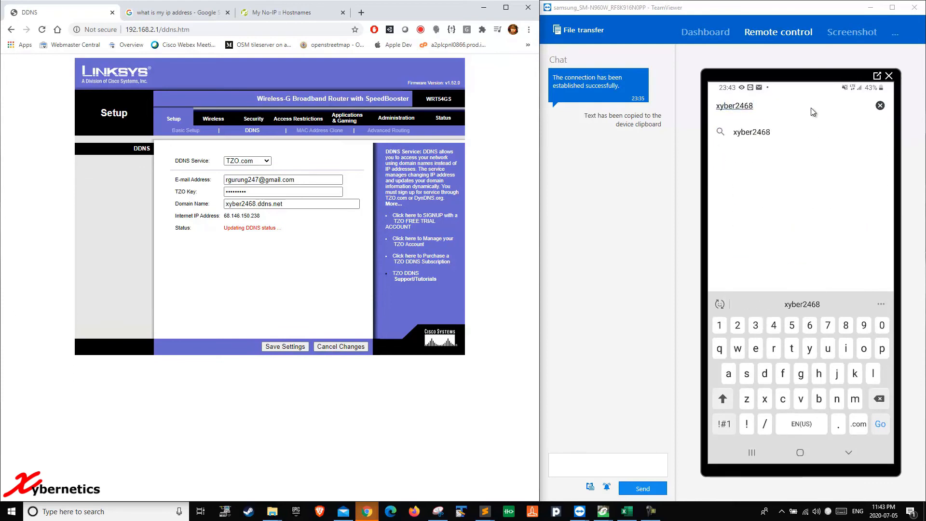
type(".ddns")
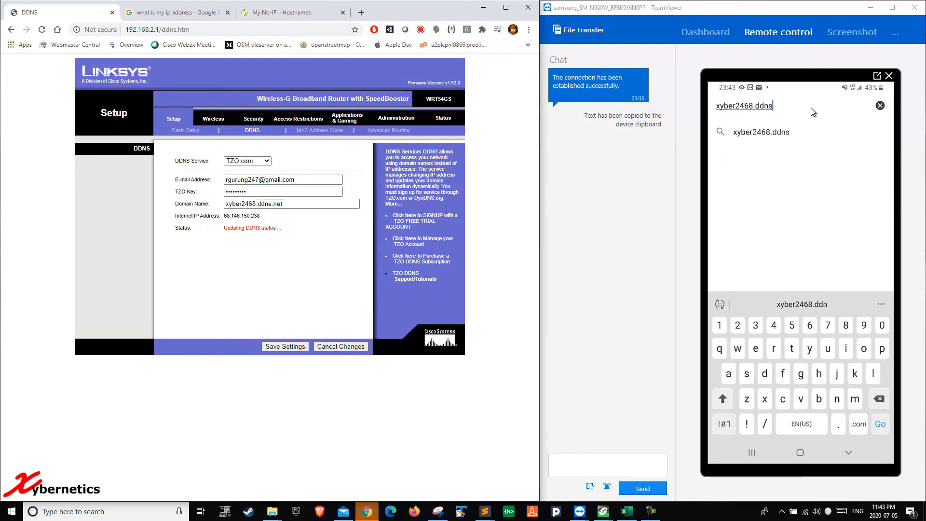
left_click(837, 423)
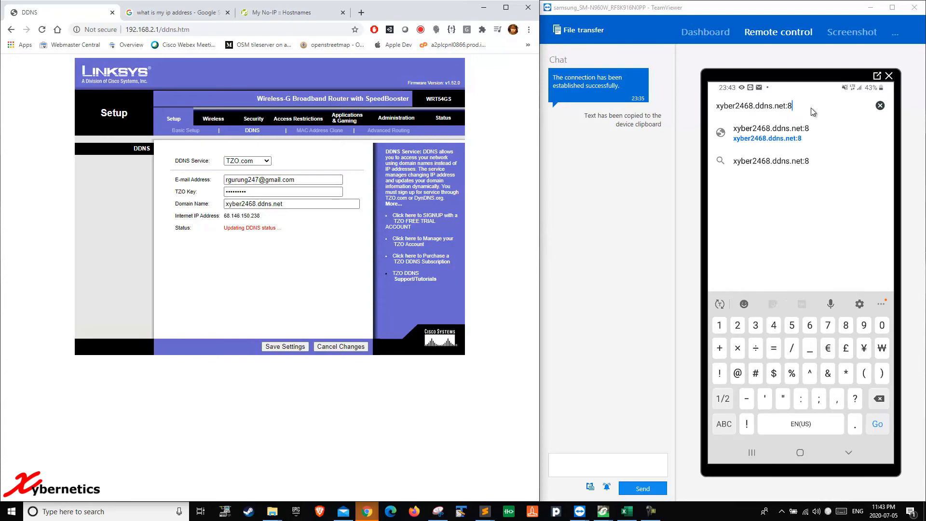
type("080")
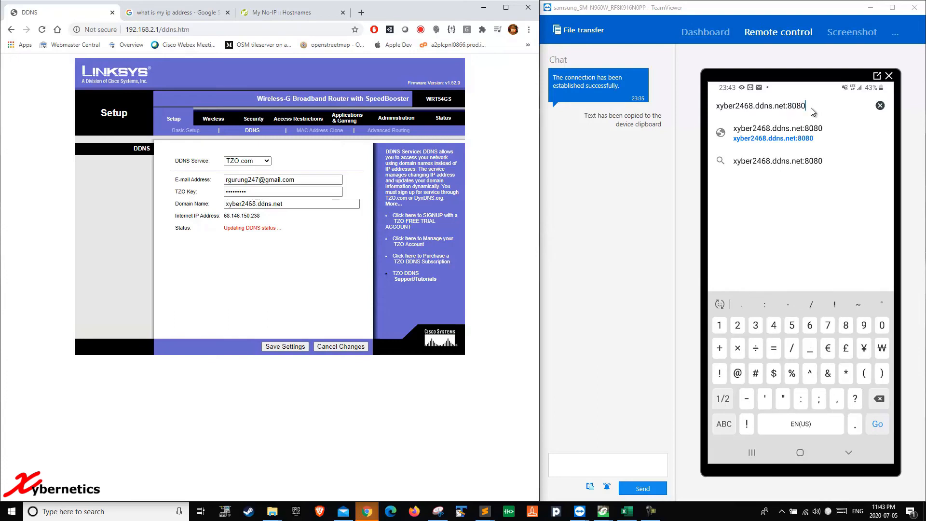
left_click(877, 423)
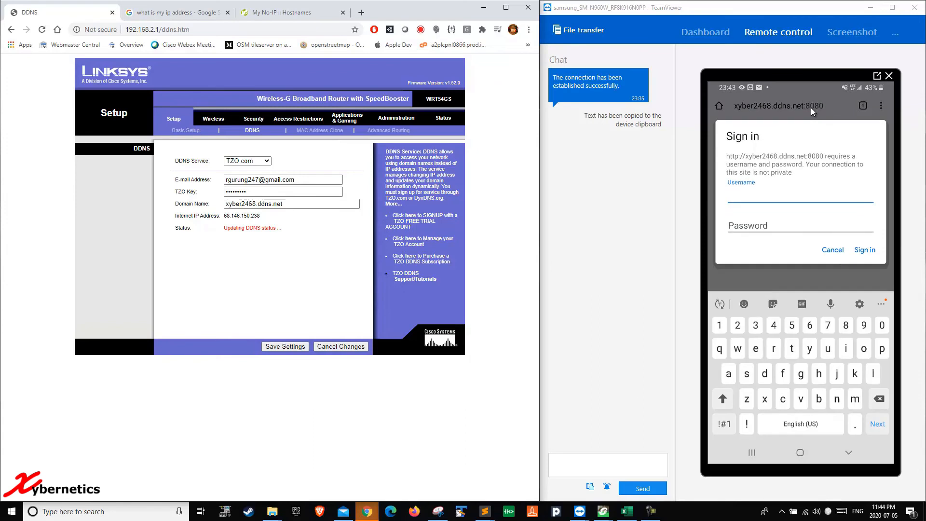
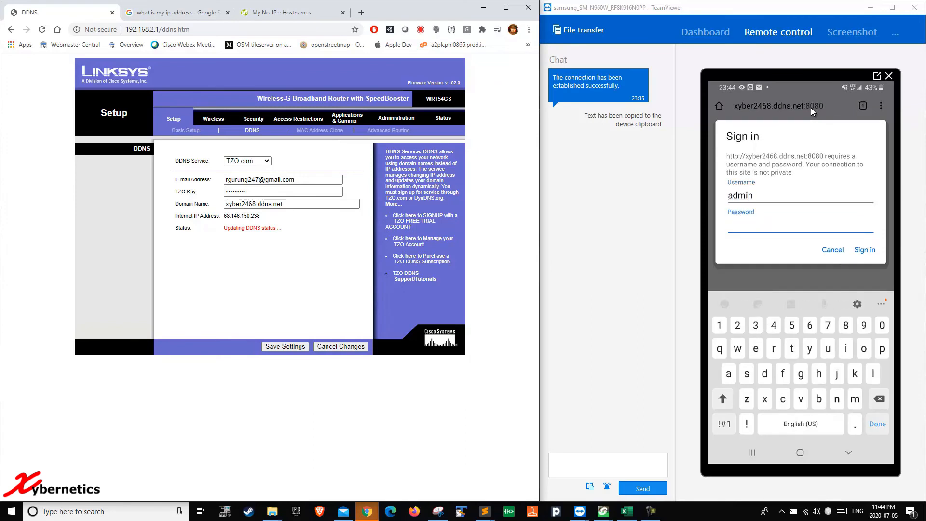
Sign in as admin on the phone and decline saving the password.
mouse_move(807, 16)
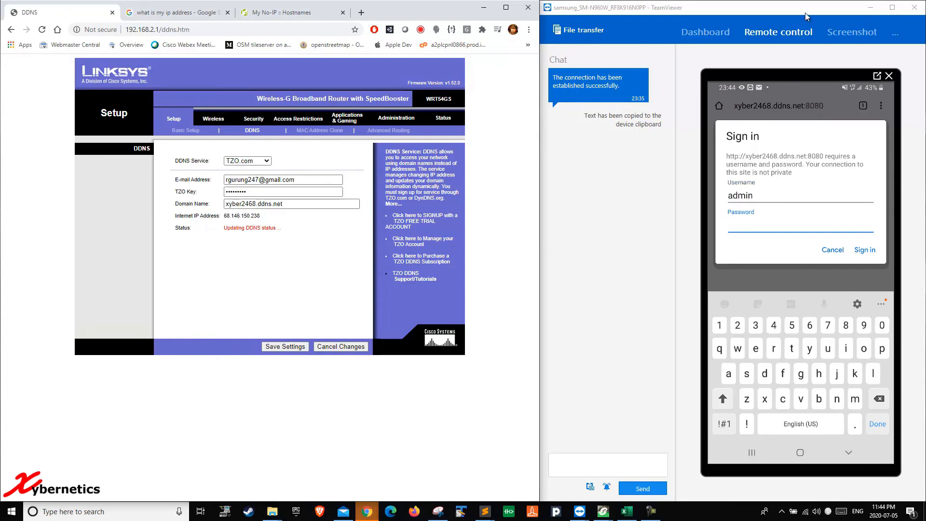
mouse_move(806, 17)
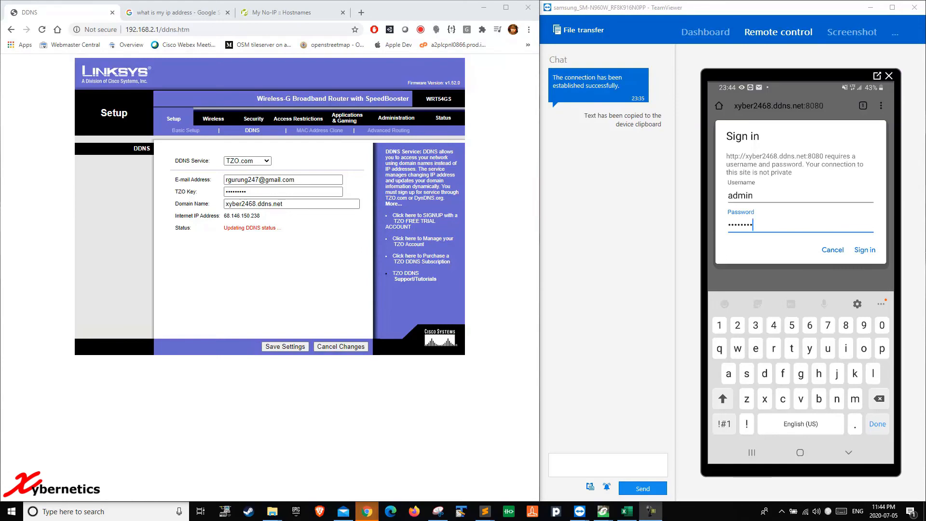
left_click(863, 249)
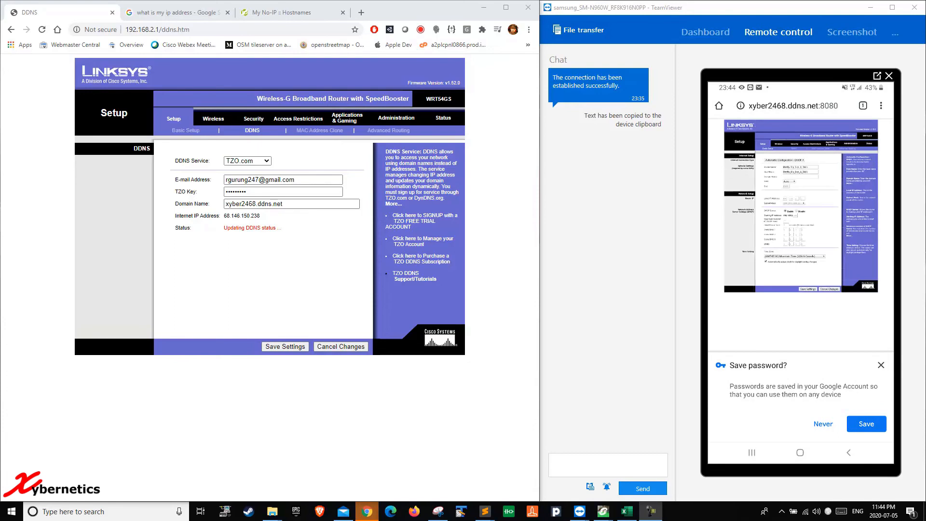
left_click(881, 364)
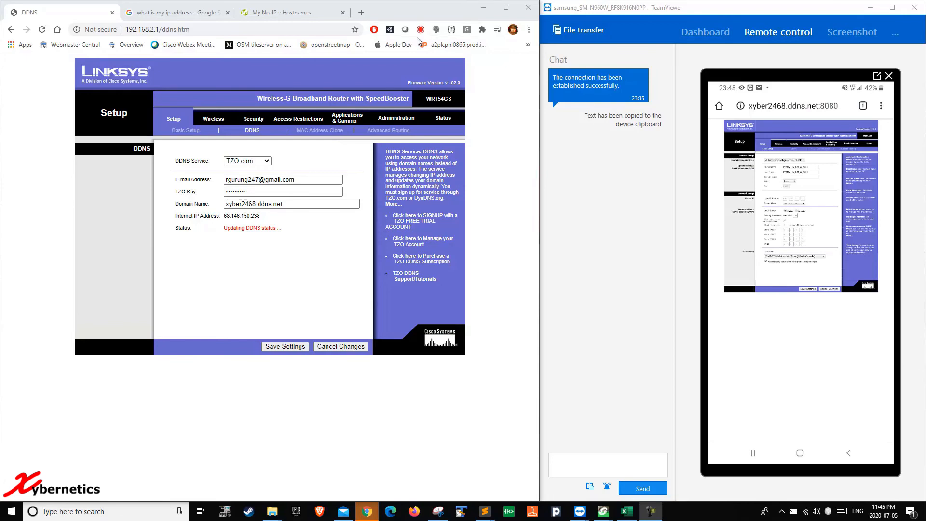
mouse_move(812, 503)
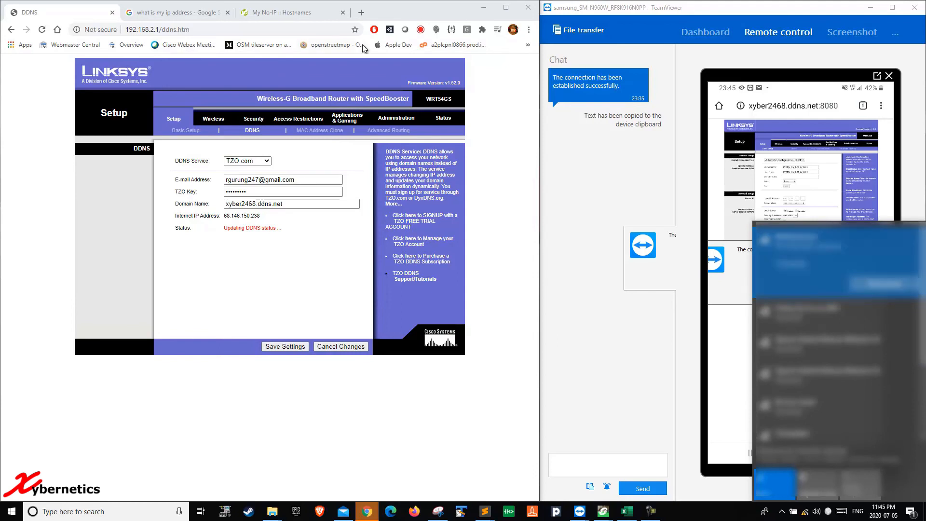
In a new tab go to 192.168.0.1, log in to the D-Link router and hover Management.
left_click(442, 12)
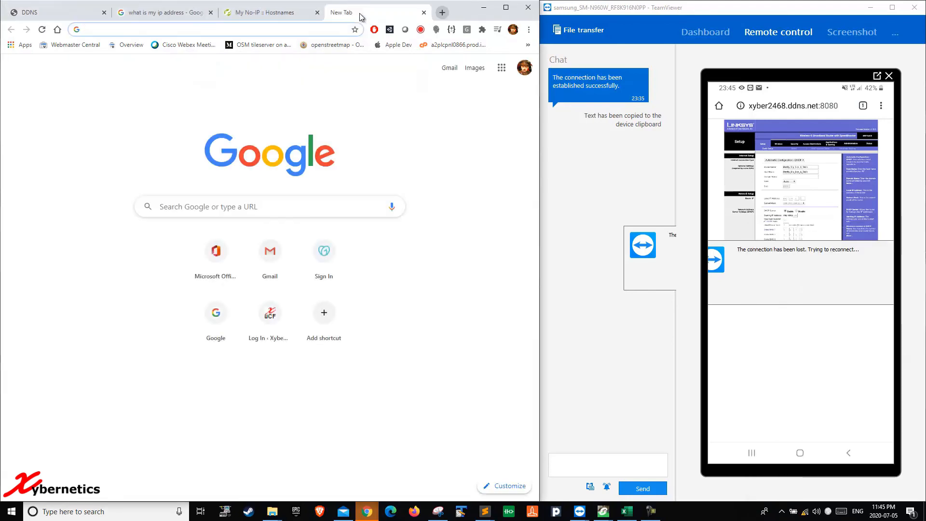
type("192.168.2.1")
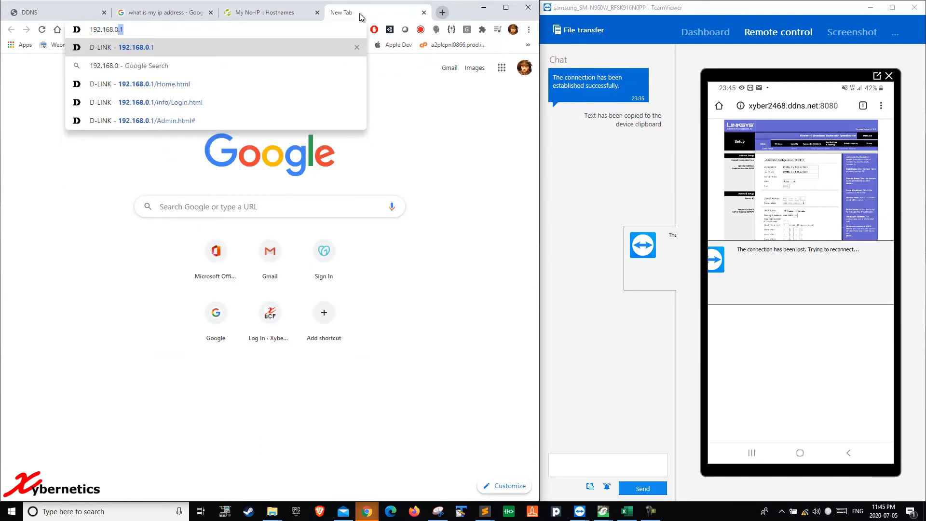
type("1")
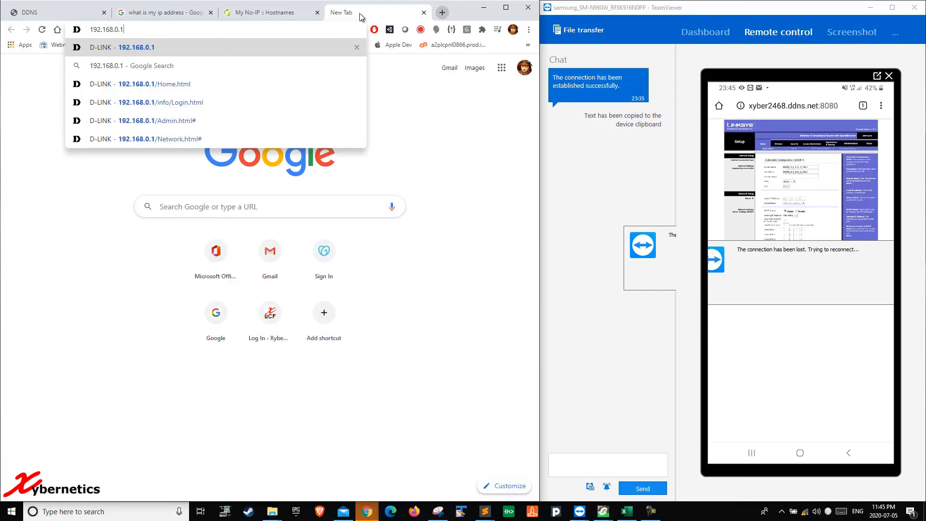
left_click(160, 102)
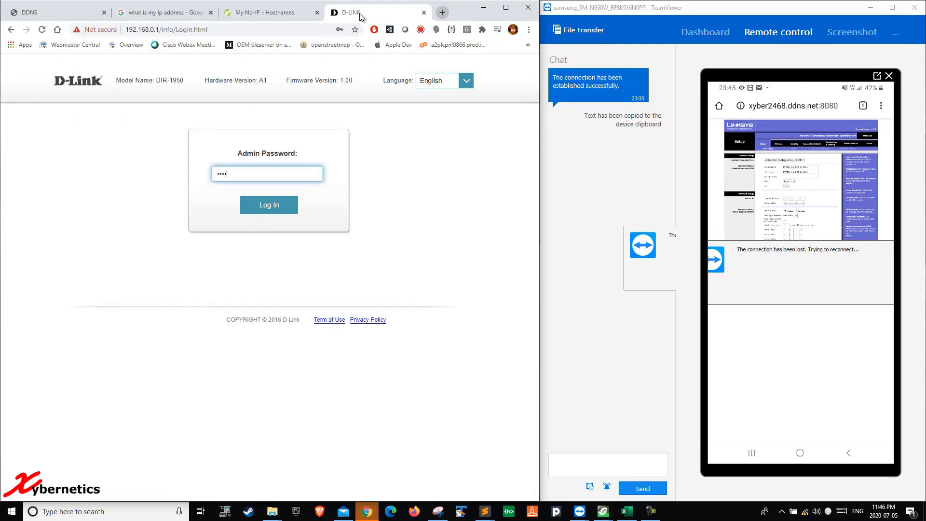
left_click(268, 204)
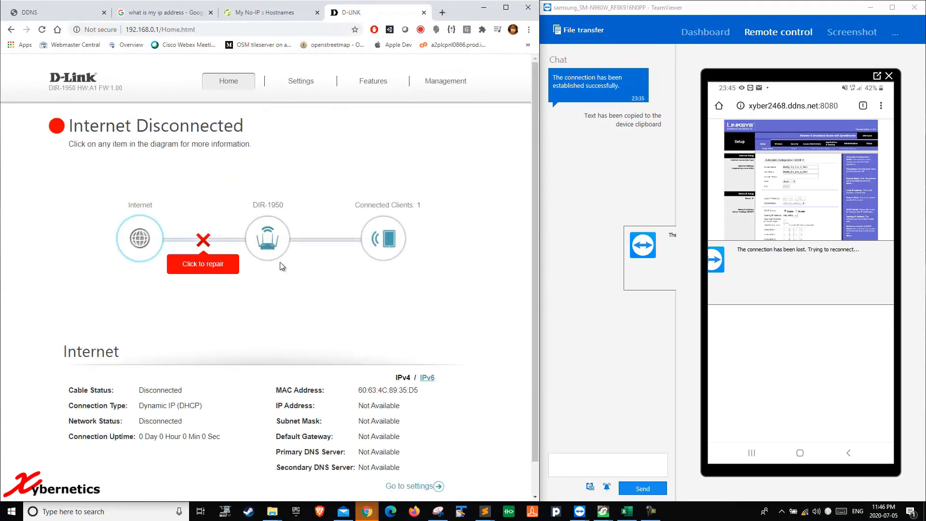
mouse_move(307, 187)
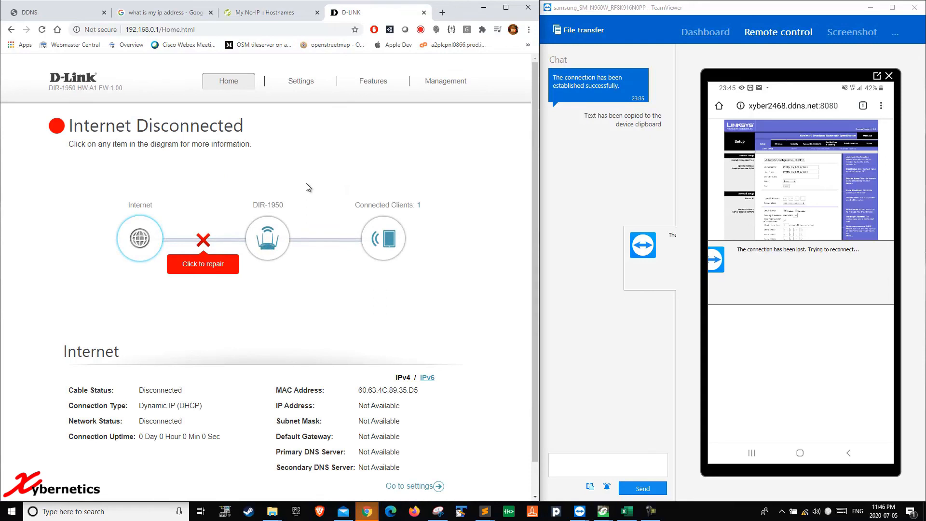
mouse_move(303, 191)
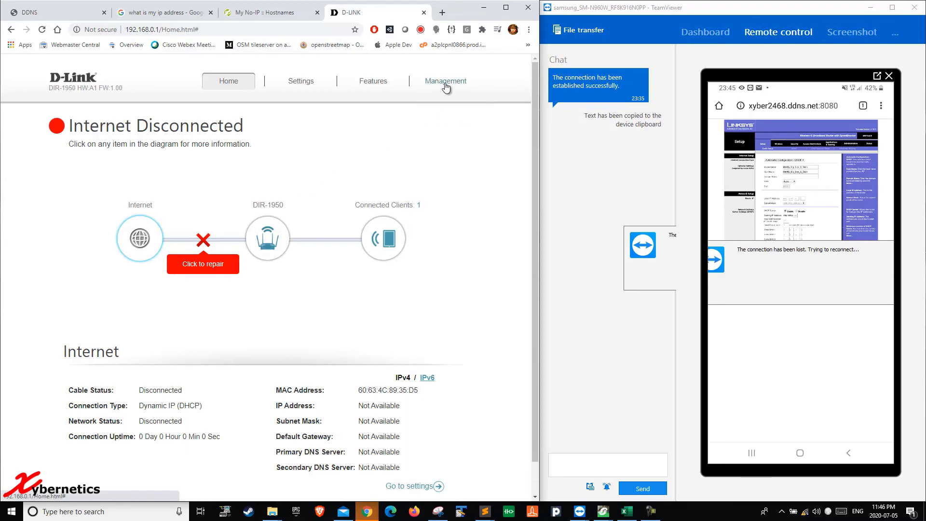
left_click(445, 81)
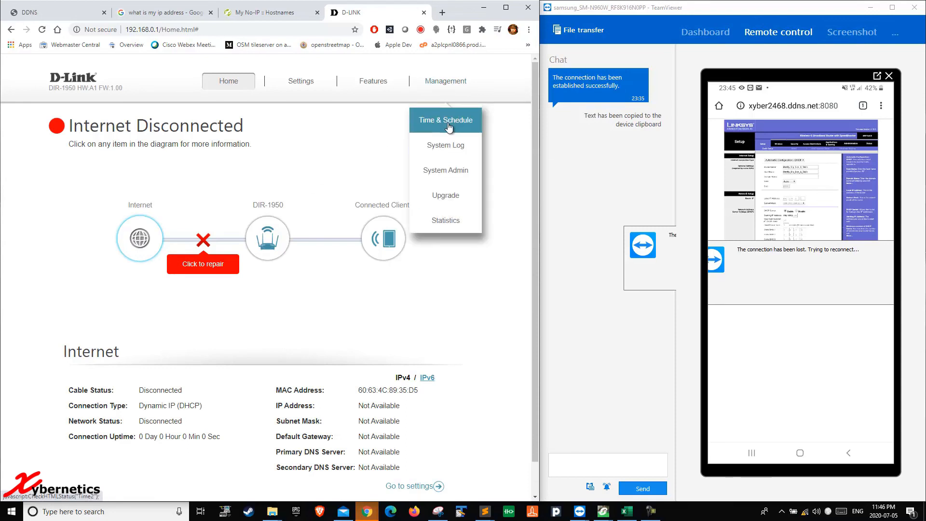
Under Admin advanced settings, enable remote management and set its port to 8081.
left_click(445, 170)
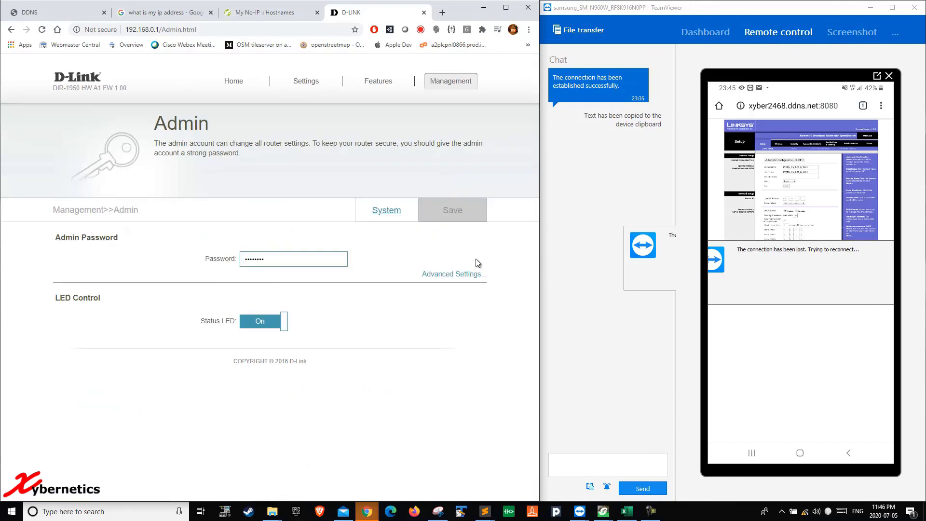
left_click(453, 273)
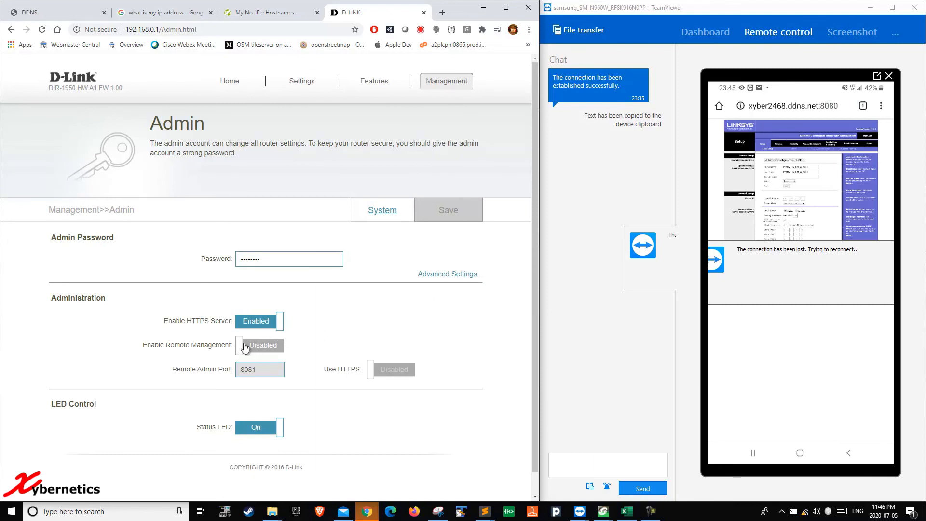
left_click(258, 345)
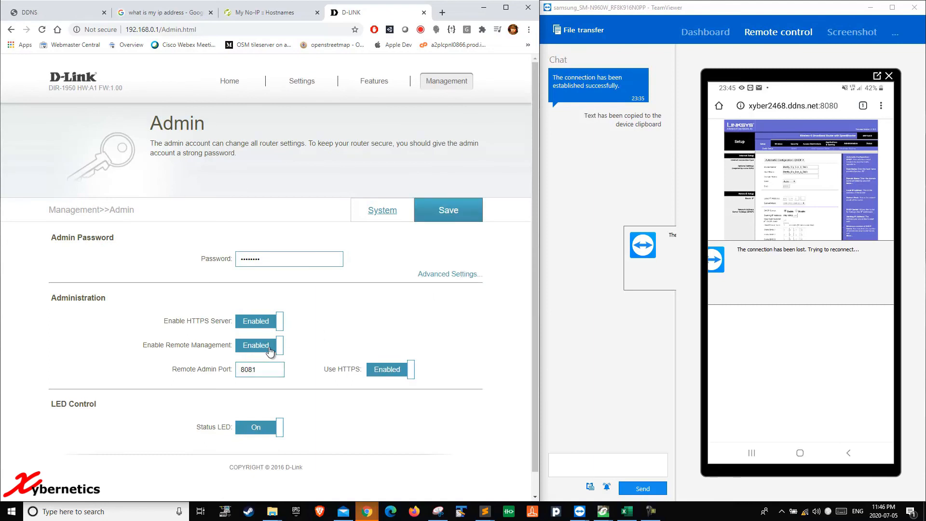
triple_click(259, 370)
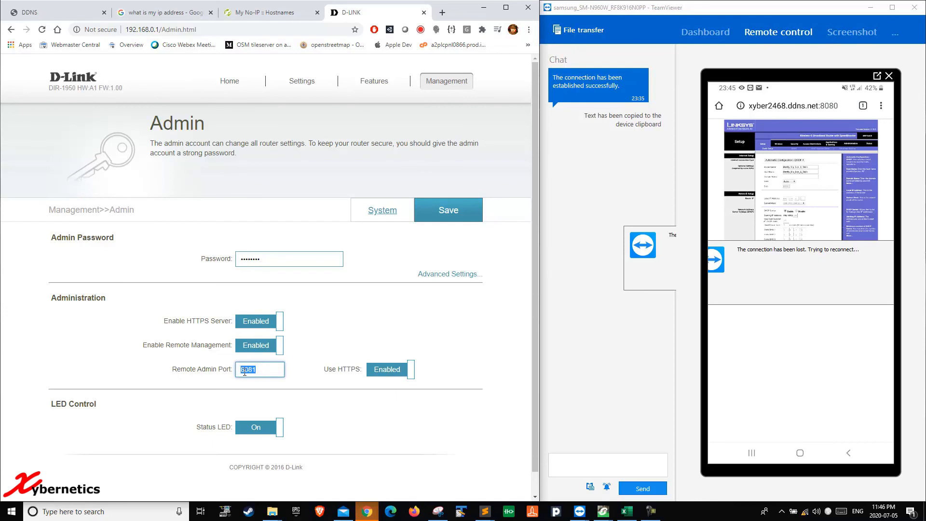
mouse_move(317, 367)
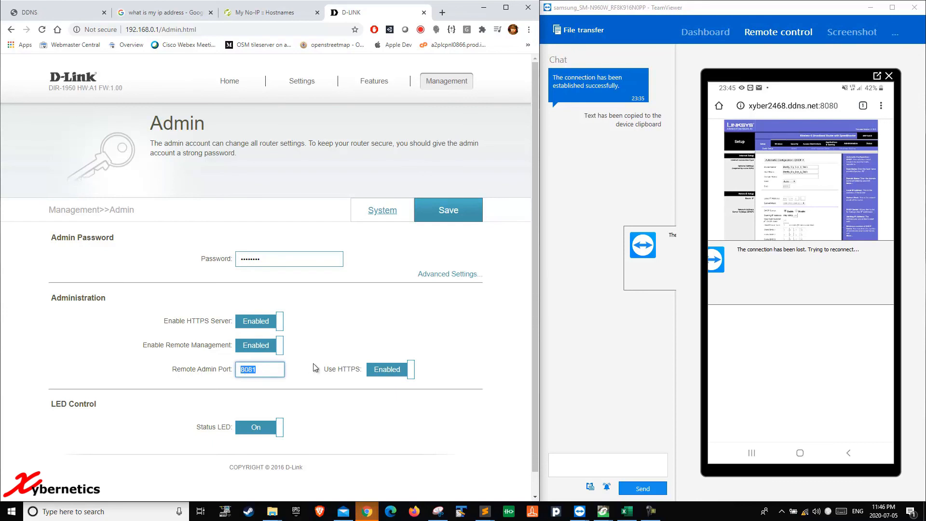
mouse_move(307, 353)
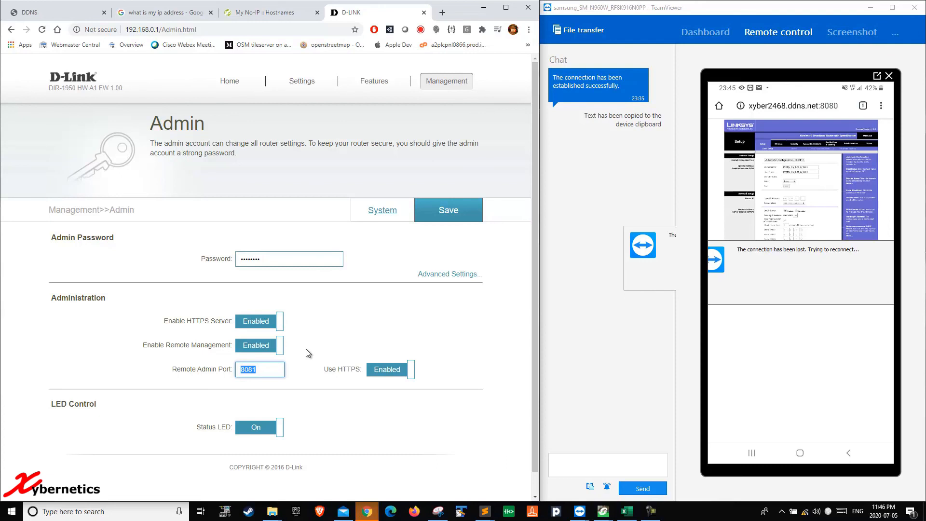
mouse_move(289, 364)
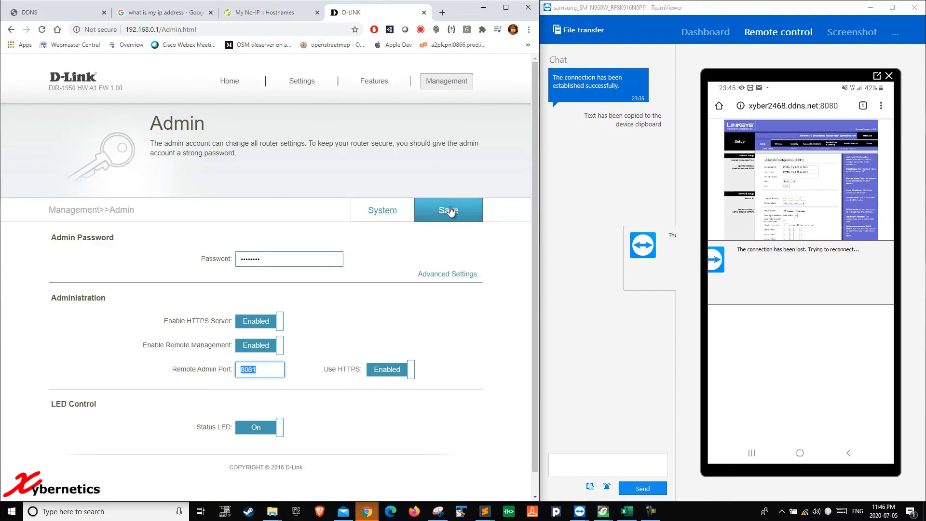
Save the remote management settings and acknowledge the confirmation.
left_click(448, 209)
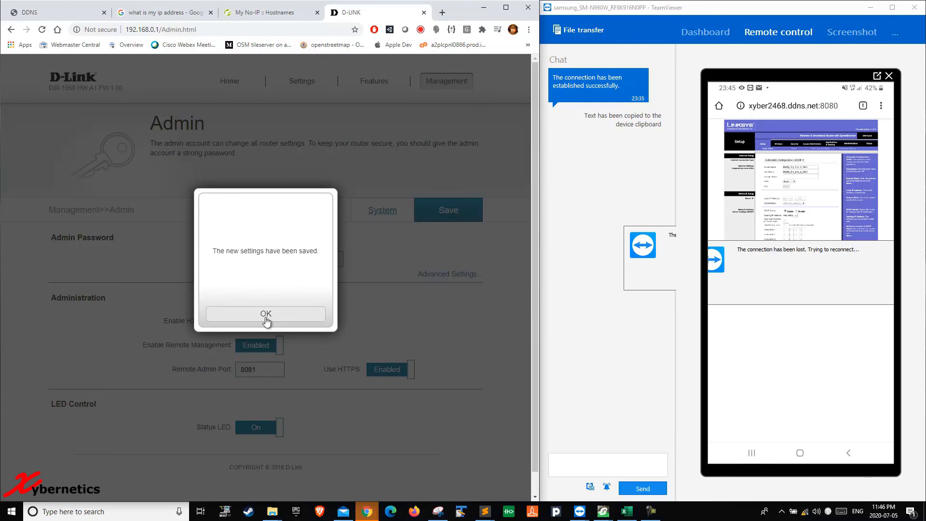
left_click(265, 313)
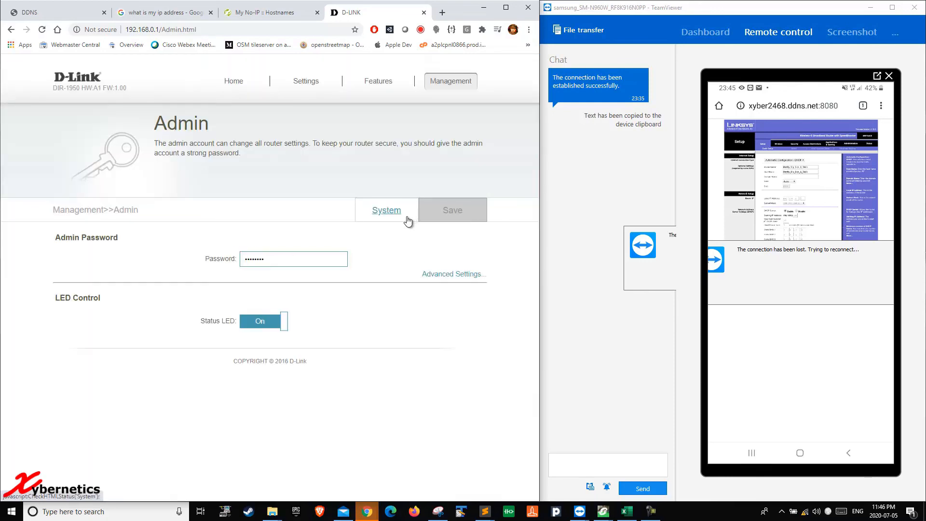
mouse_move(409, 178)
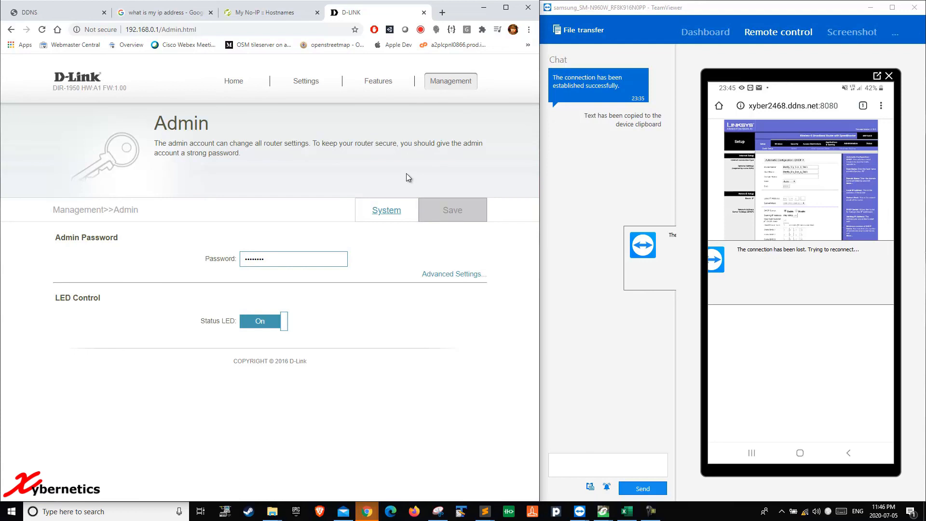
Go to Features > Dynamic DNS and switch Dynamic DNS to Enabled.
left_click(378, 81)
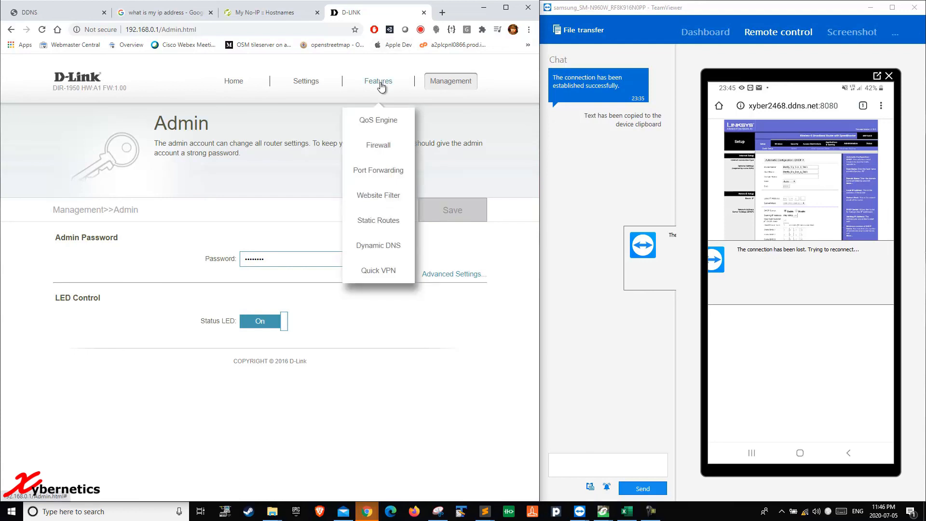
mouse_move(378, 195)
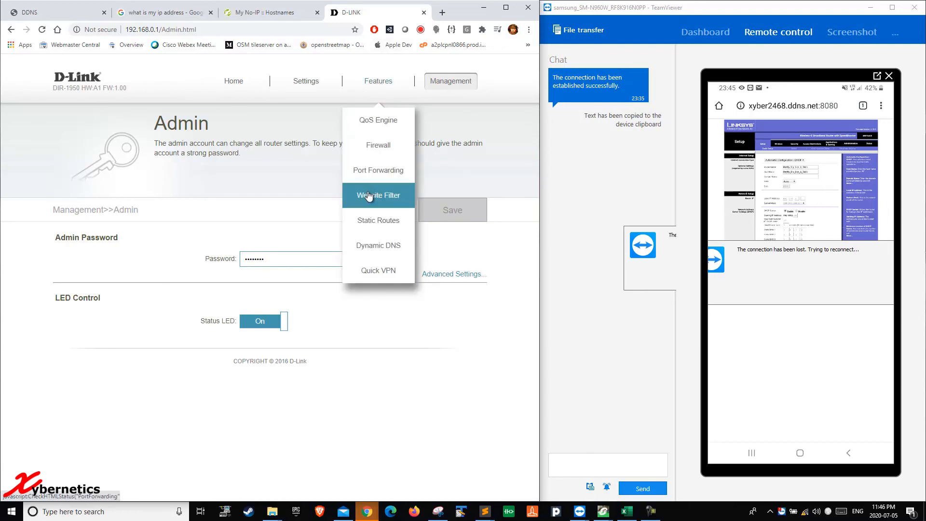
mouse_move(377, 244)
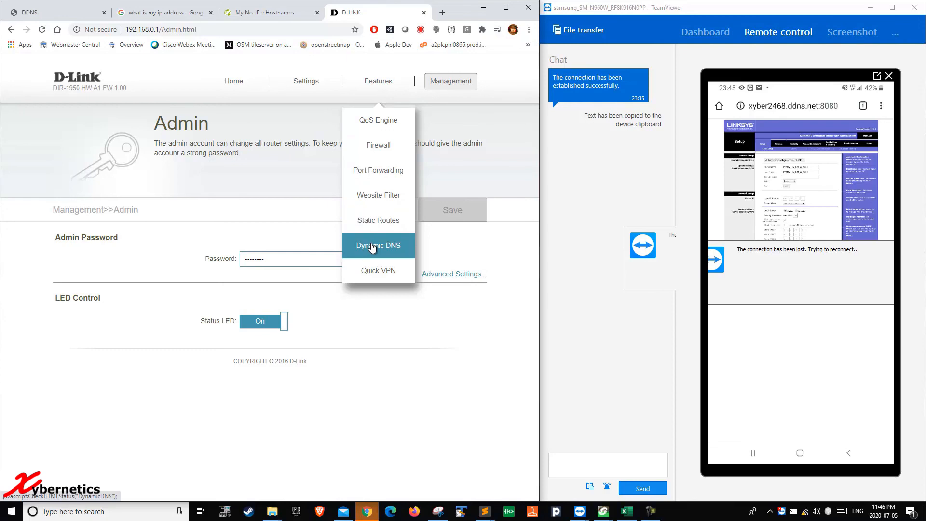
left_click(377, 245)
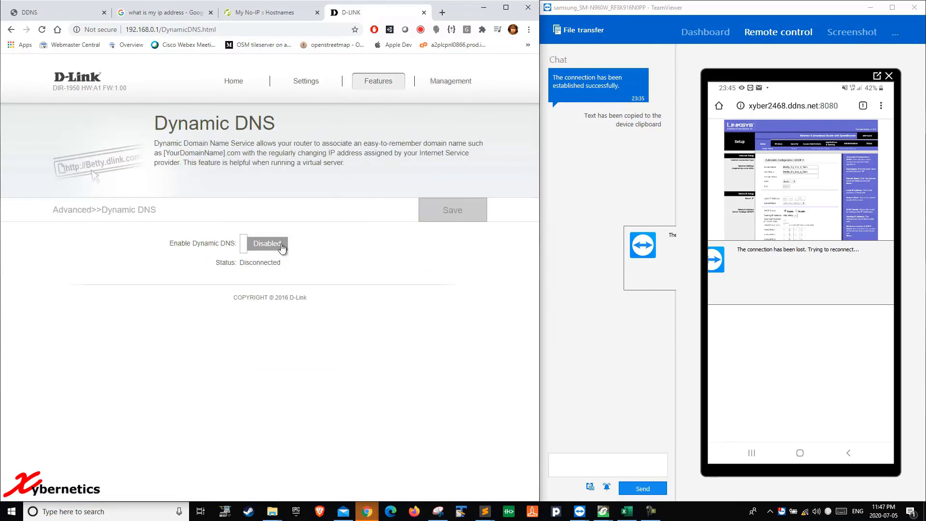
left_click(264, 243)
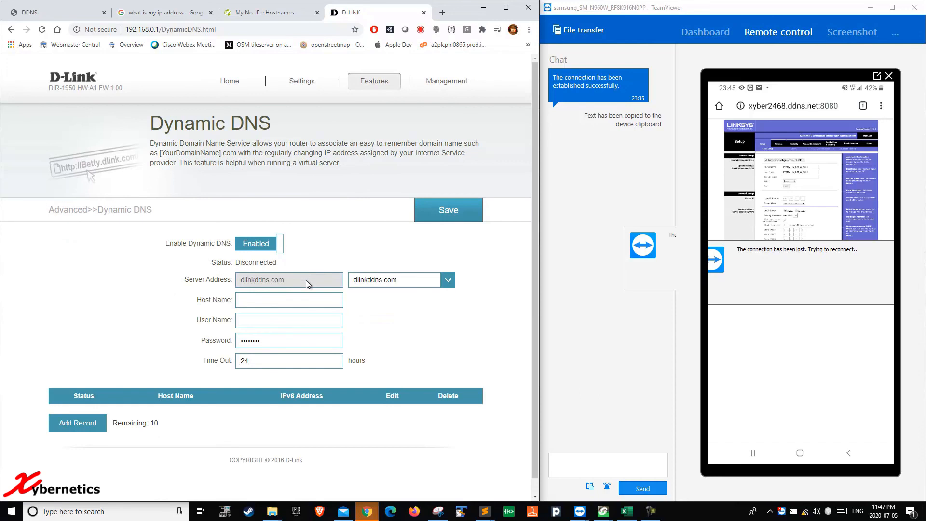
Enter the No-IP host name xyber2468.ddns.net and the account user name.
left_click(288, 299)
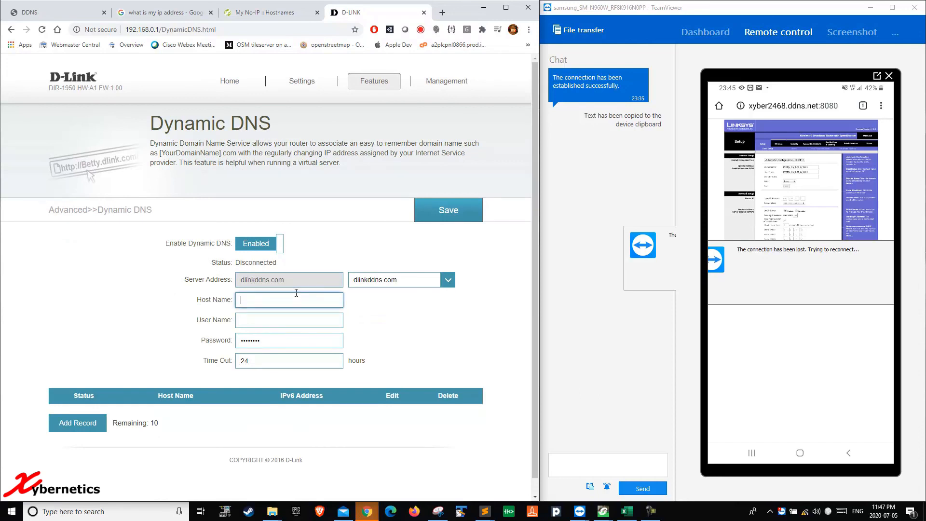
mouse_move(306, 289)
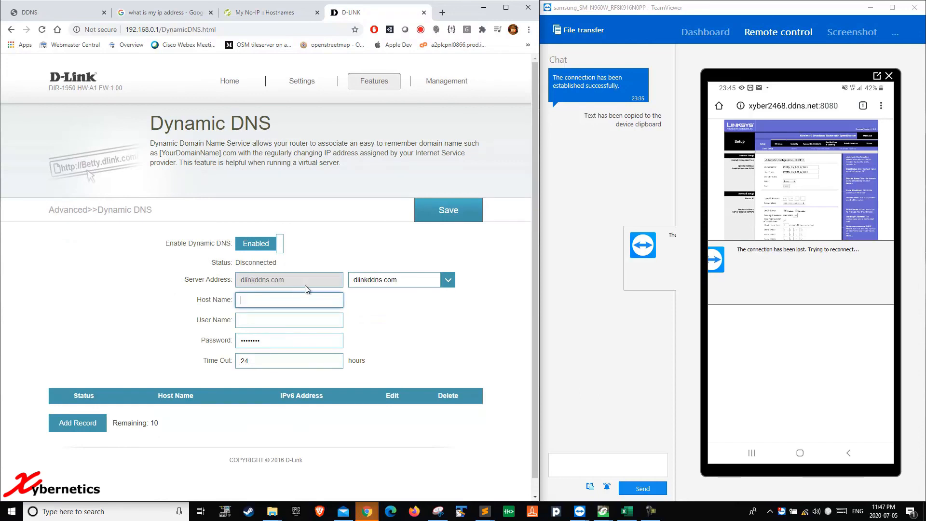
type("xyber2468.ddns.net")
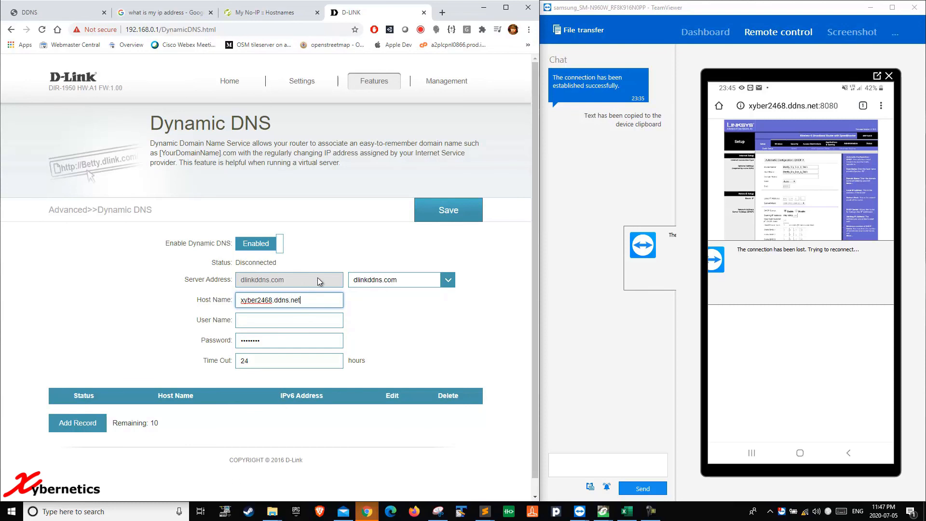
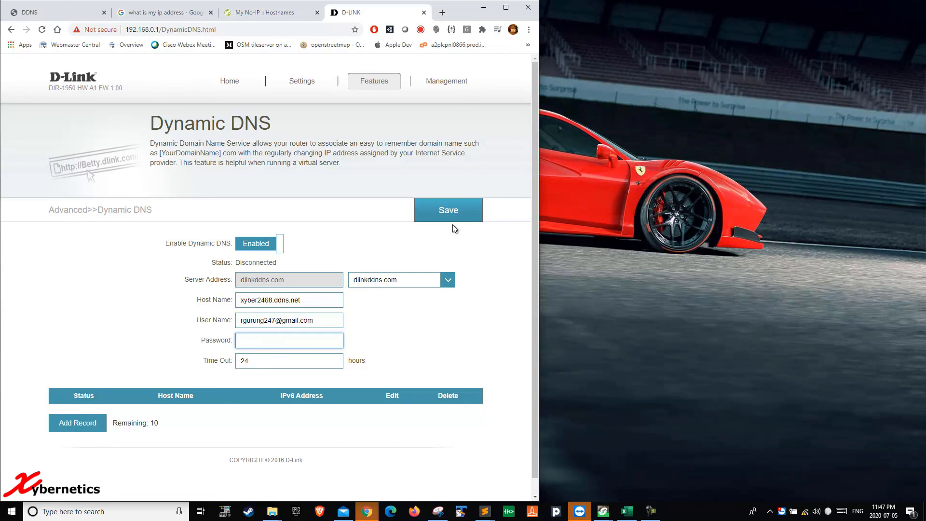
mouse_move(426, 235)
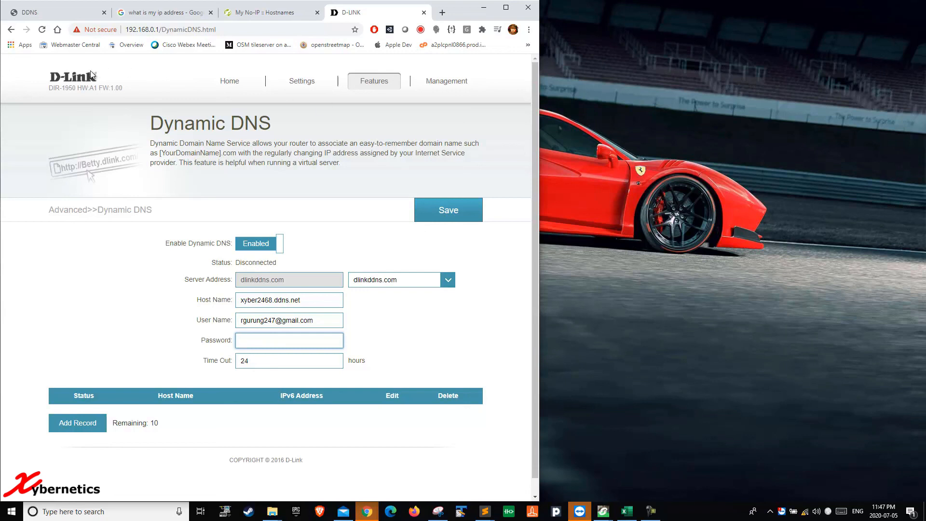
mouse_move(126, 193)
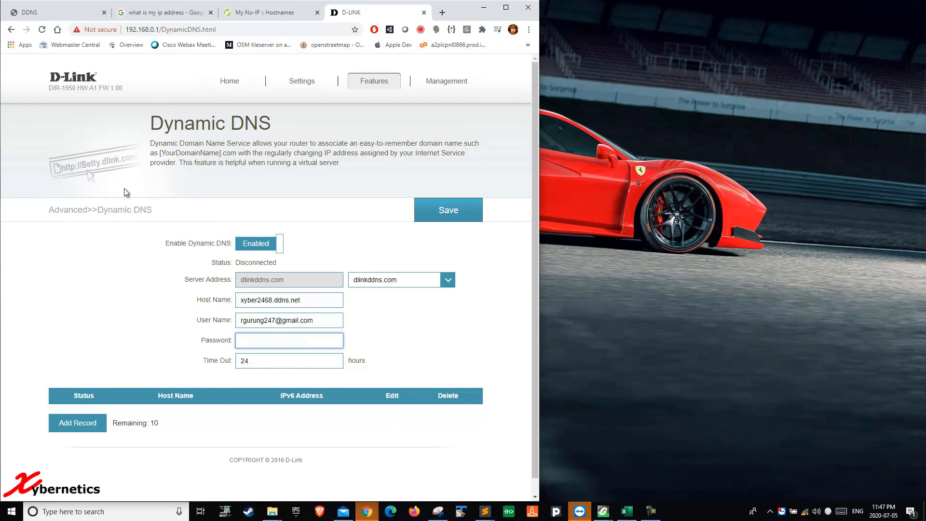
mouse_move(424, 5)
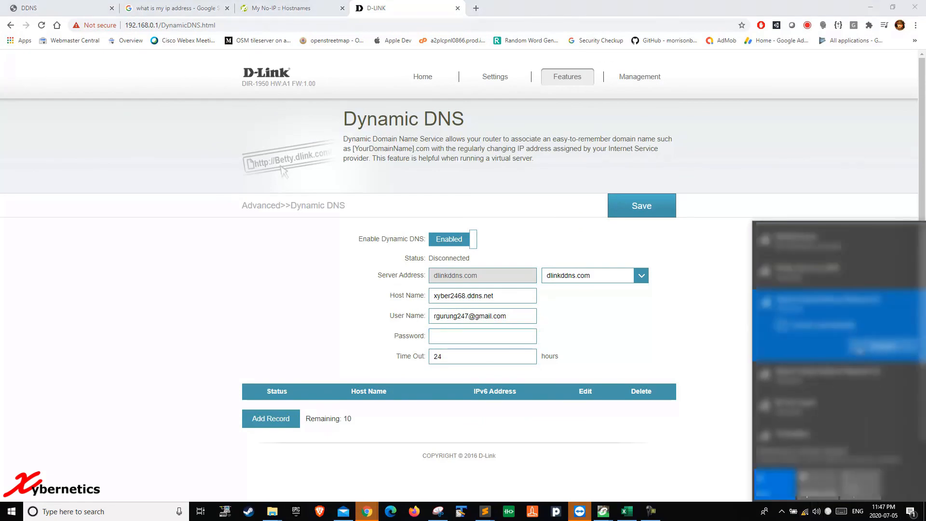
mouse_move(726, 282)
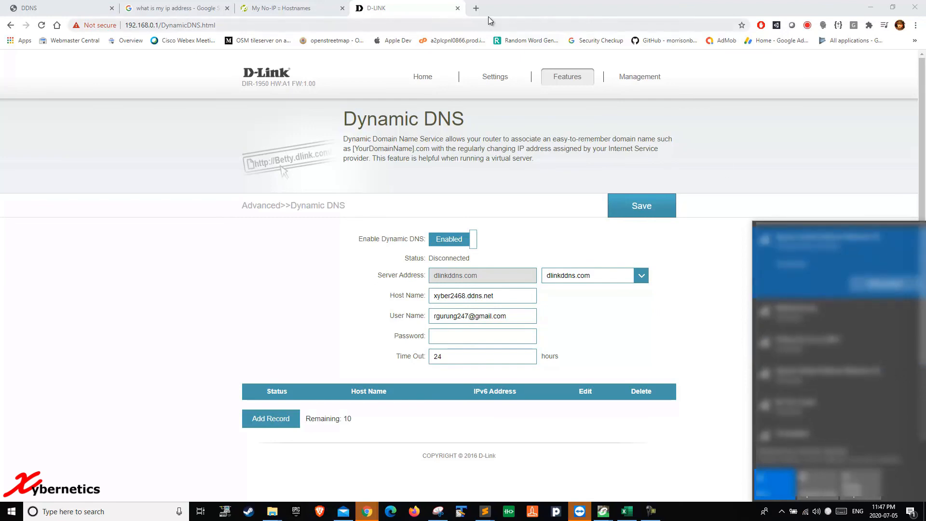
In a new tab go to 192.168.50.1 and bring up the ASUS WAN connection settings.
left_click(475, 7)
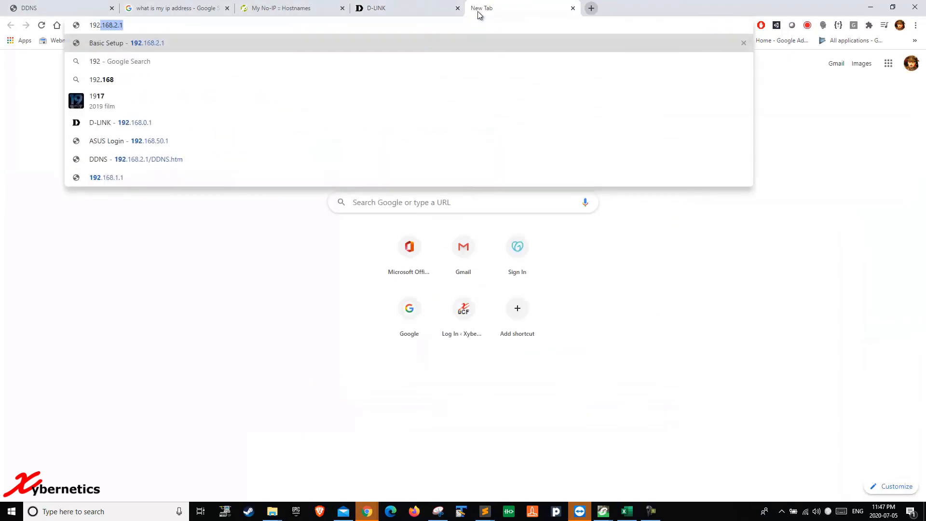
type("192.168.50.1")
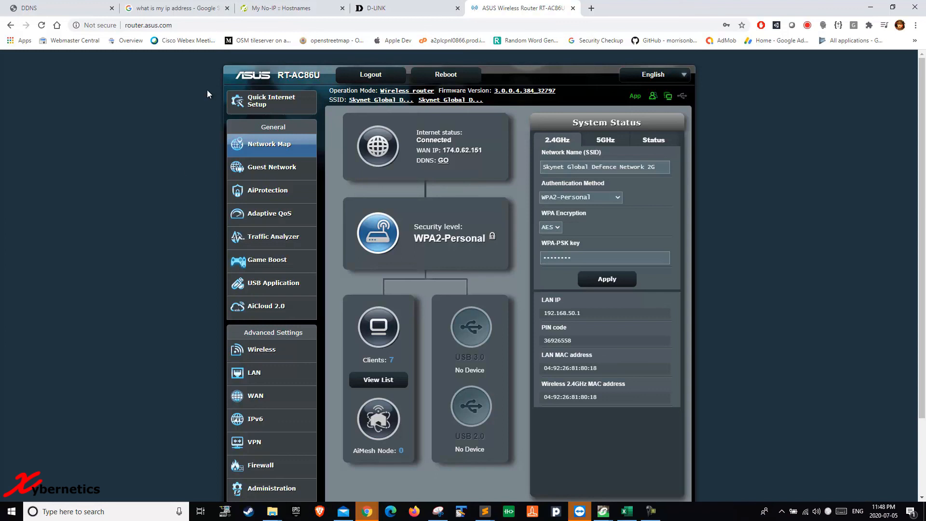
mouse_move(279, 421)
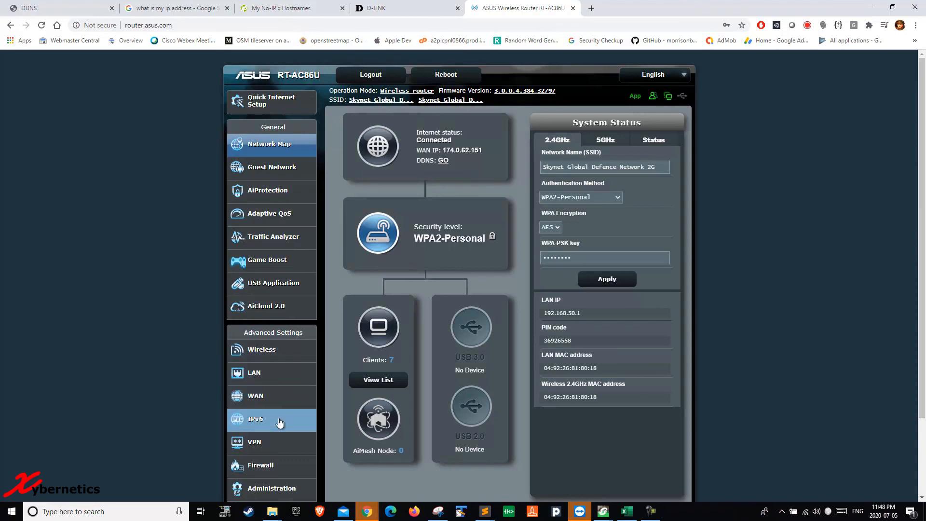
left_click(255, 396)
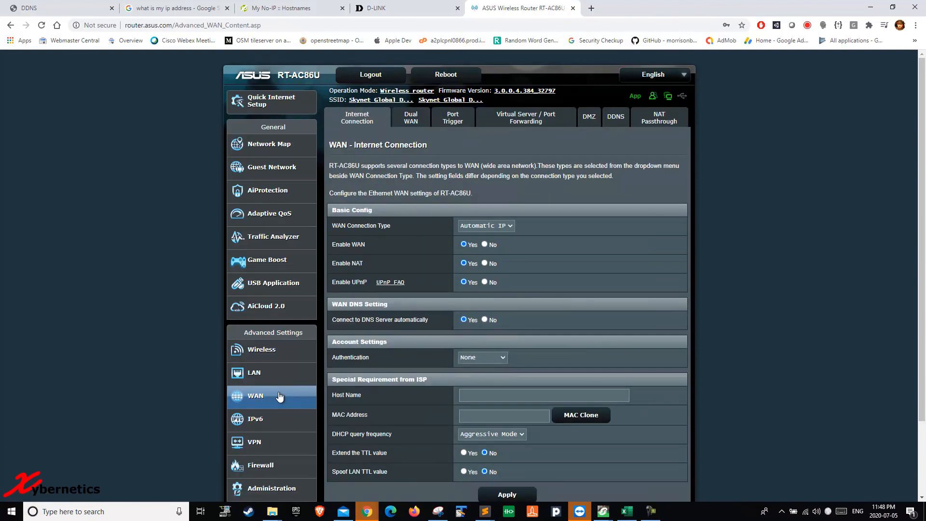
mouse_move(432, 193)
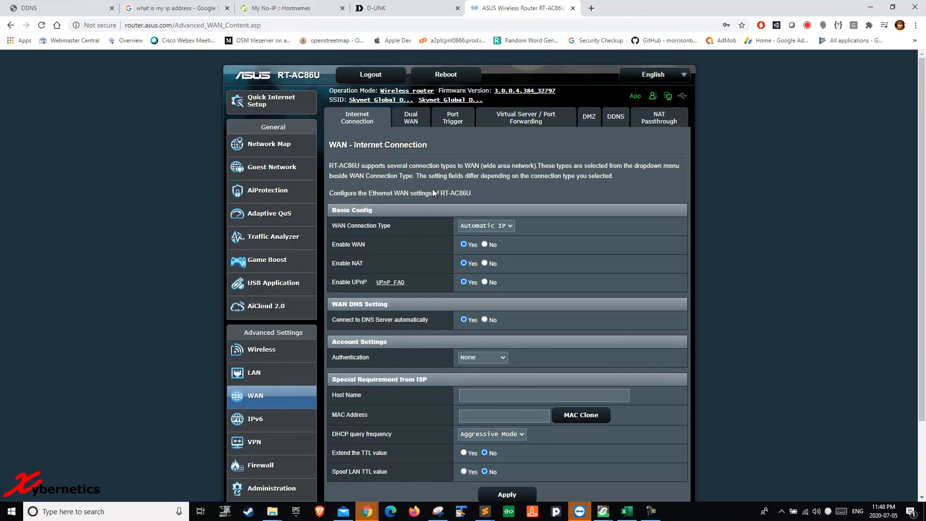
On the WAN DDNS page, set Enable the DDNS Client to Yes.
left_click(615, 117)
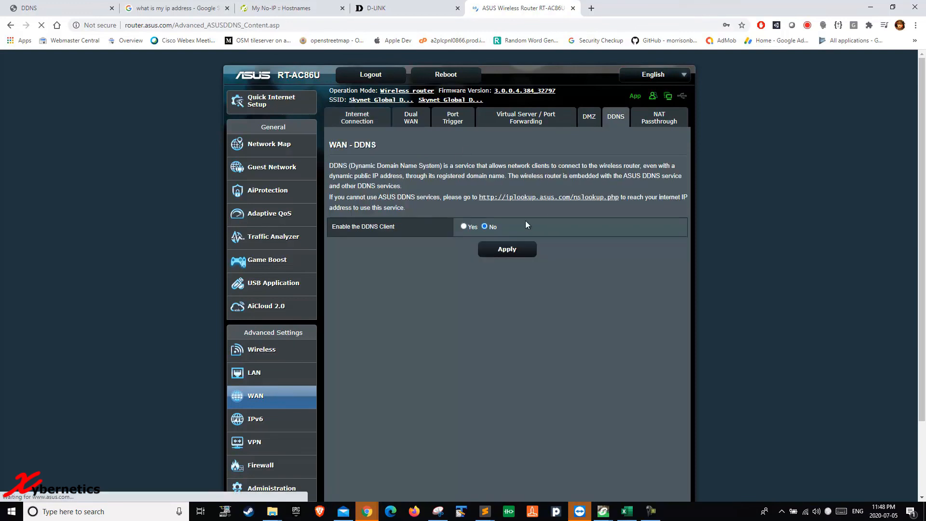
left_click(463, 227)
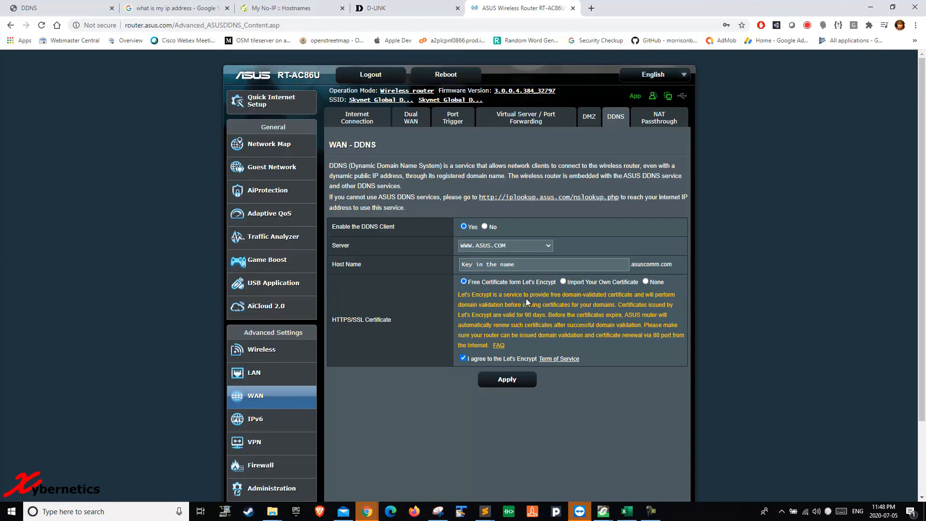
mouse_move(527, 302)
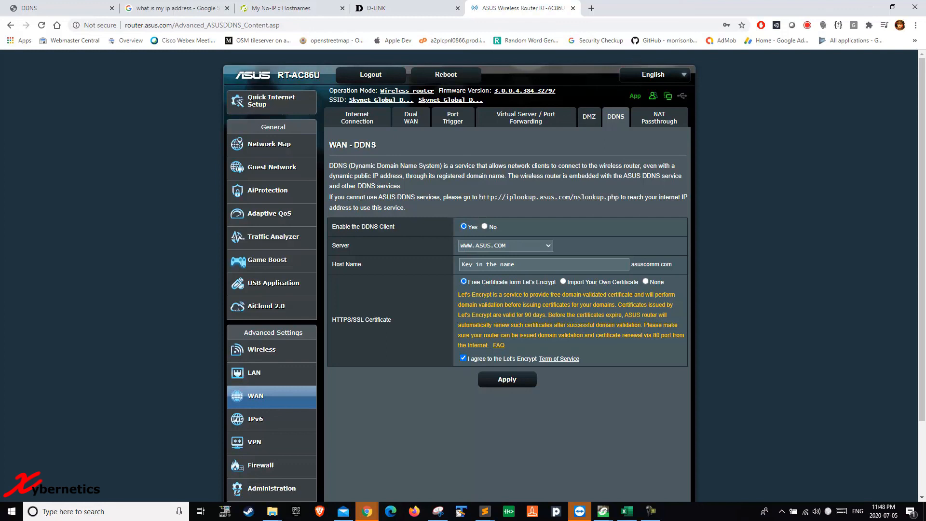